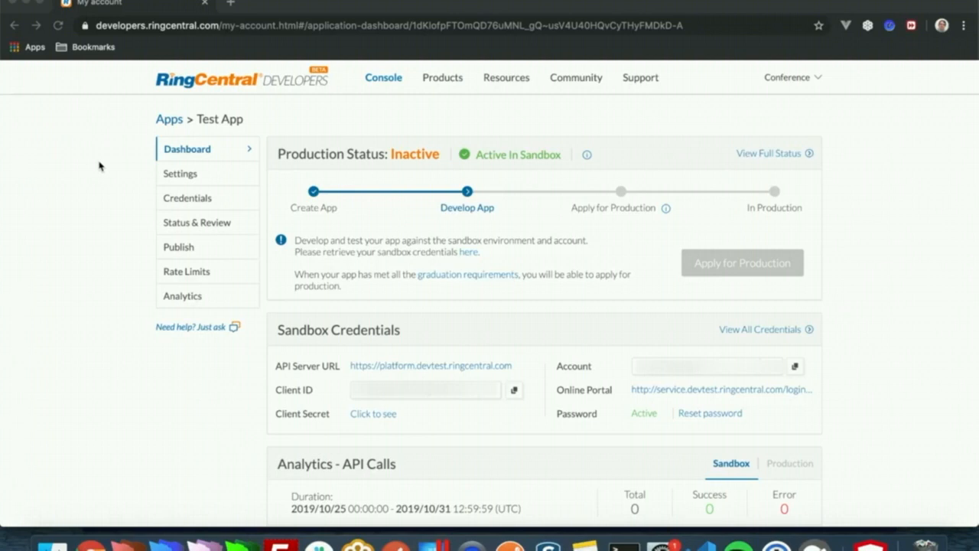
mouse_move(246, 133)
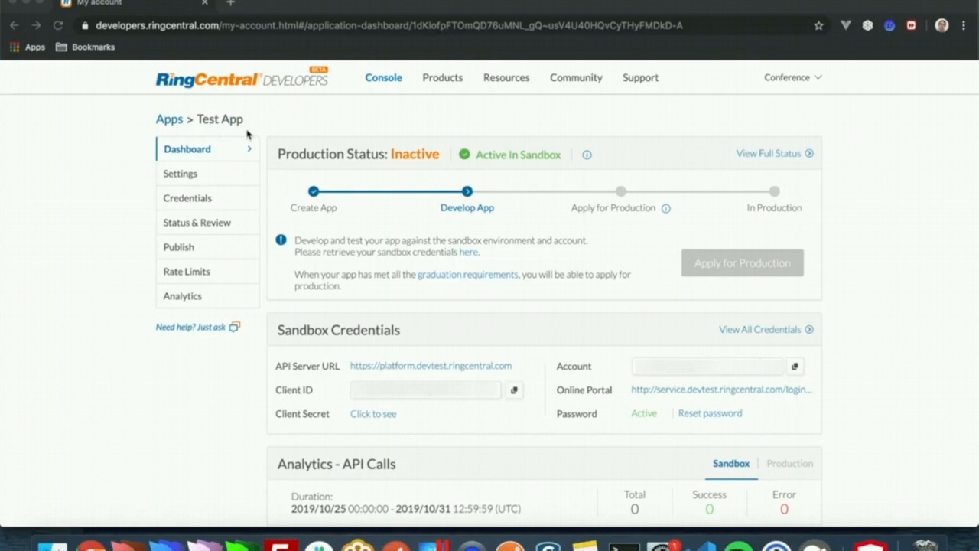
mouse_move(184, 183)
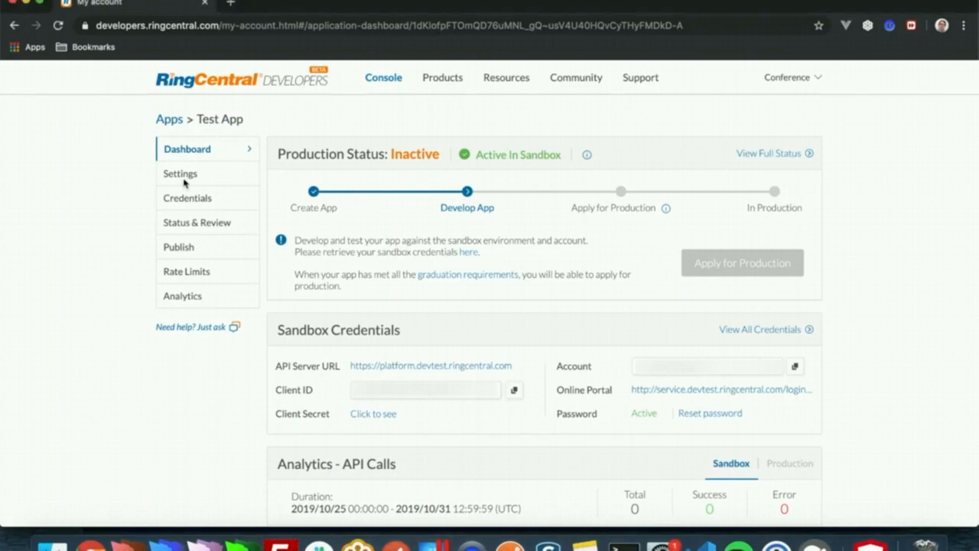
Step: Review the Test App's OAuth permissions: Call Control, Read Accounts and Webhook Subscriptions
click(179, 173)
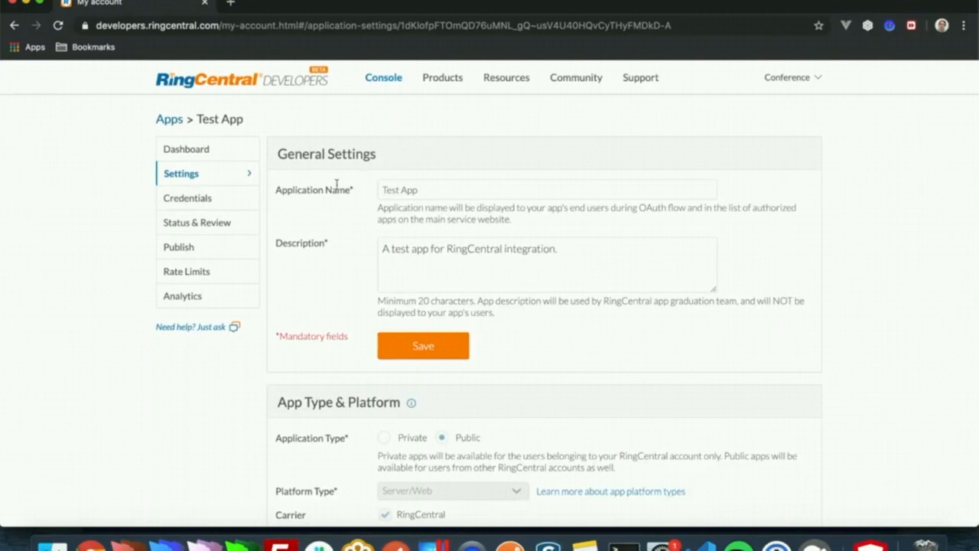
scroll(down, 3)
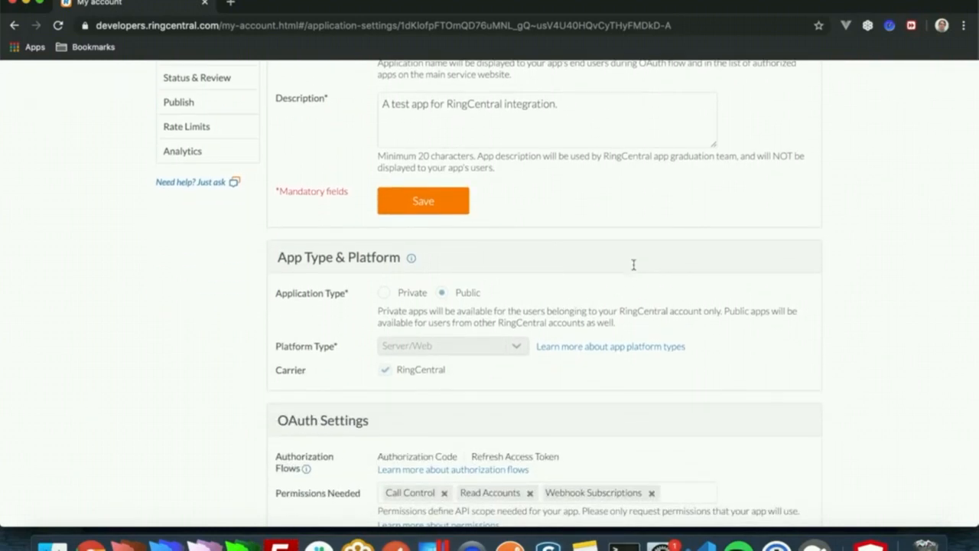
scroll(down, 3)
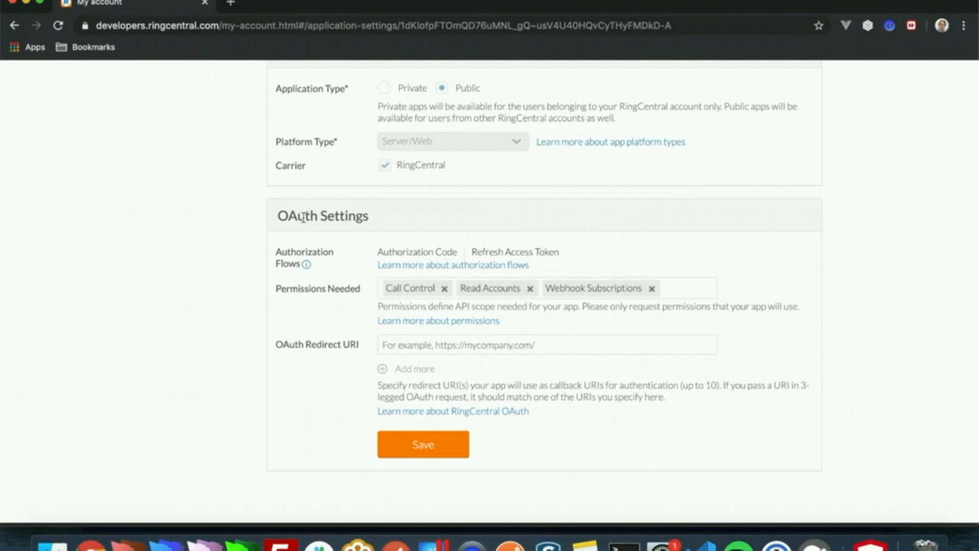
mouse_move(341, 301)
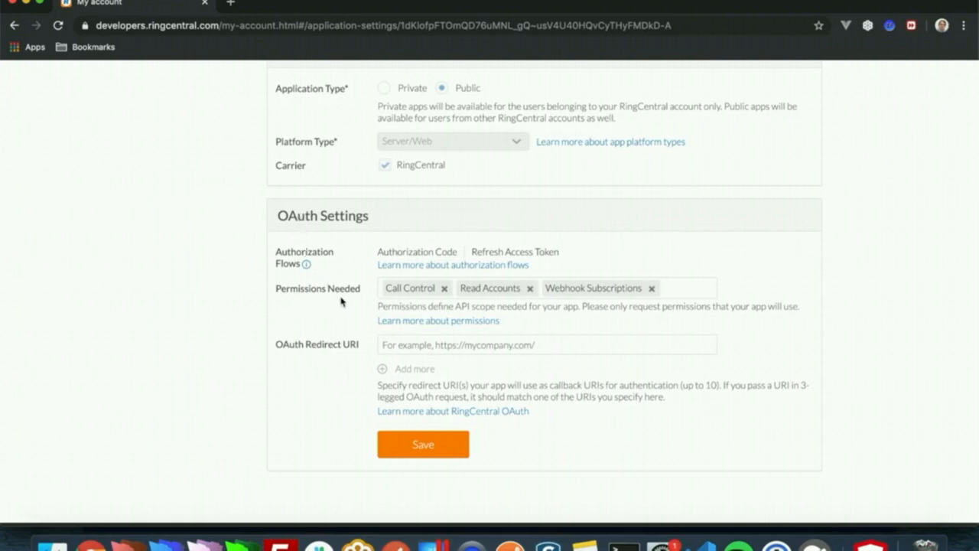
mouse_move(399, 298)
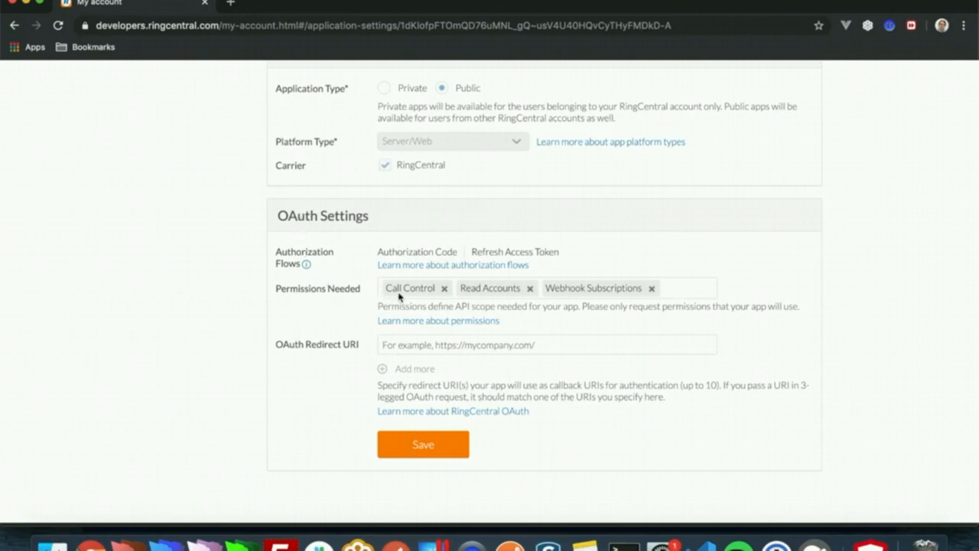
mouse_move(424, 300)
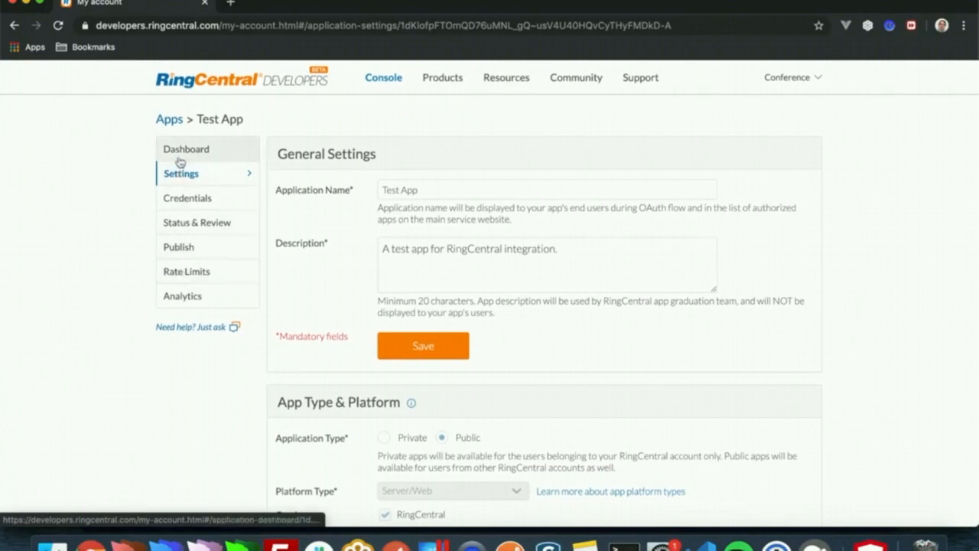
Step: Return to the Test App dashboard in RingCentral Developer Console
click(186, 148)
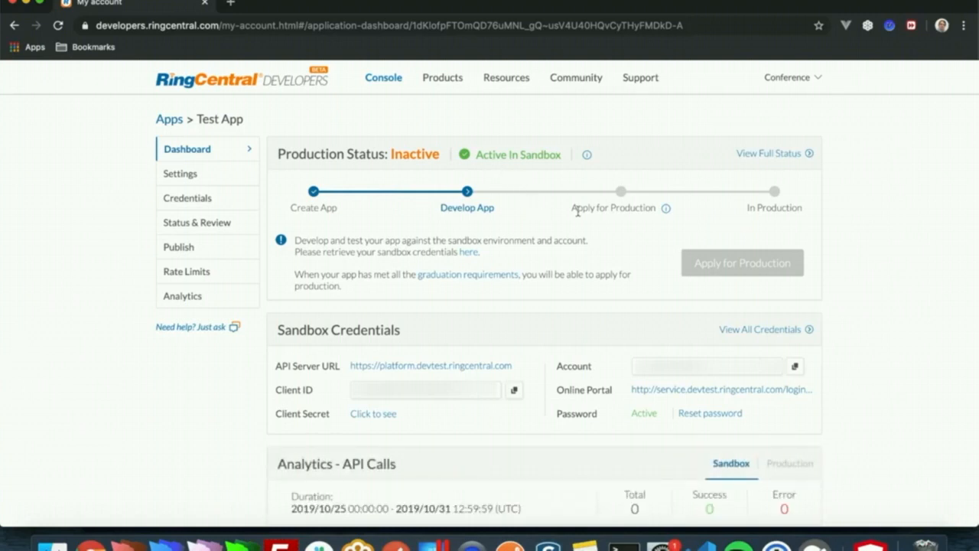
mouse_move(754, 222)
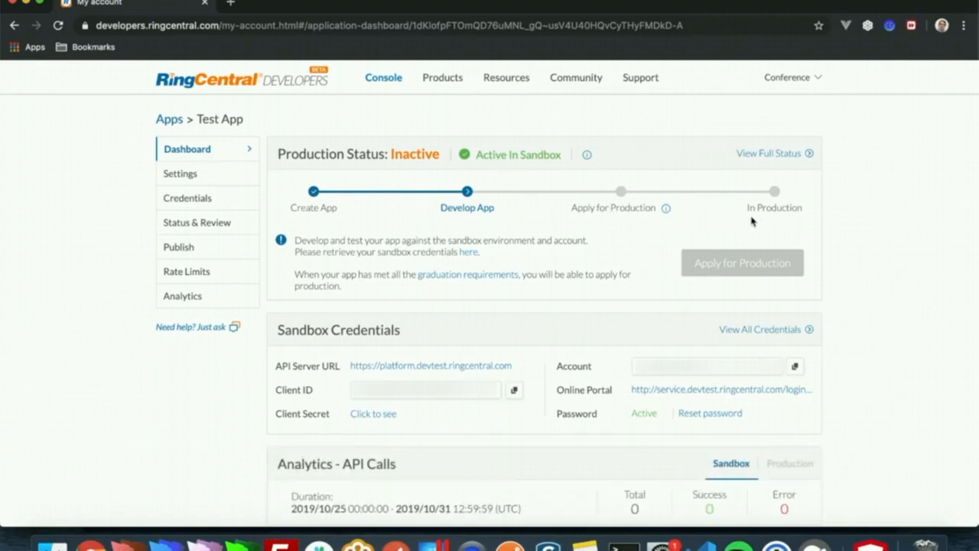
mouse_move(458, 279)
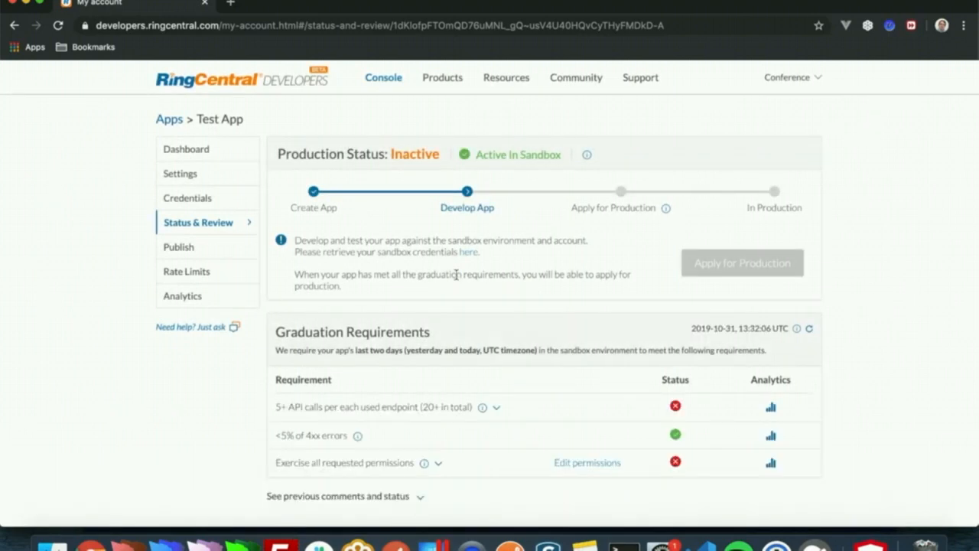
Step: Expand 'Exercise all requested permissions' to show Call Control, Read Accounts, Webhook Subscriptions unmet
scroll(down, 3)
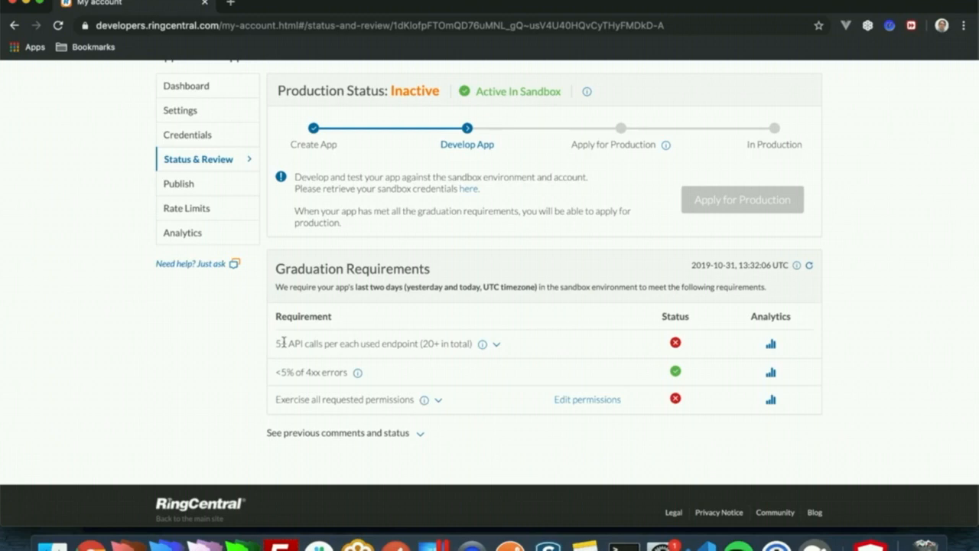
mouse_move(287, 343)
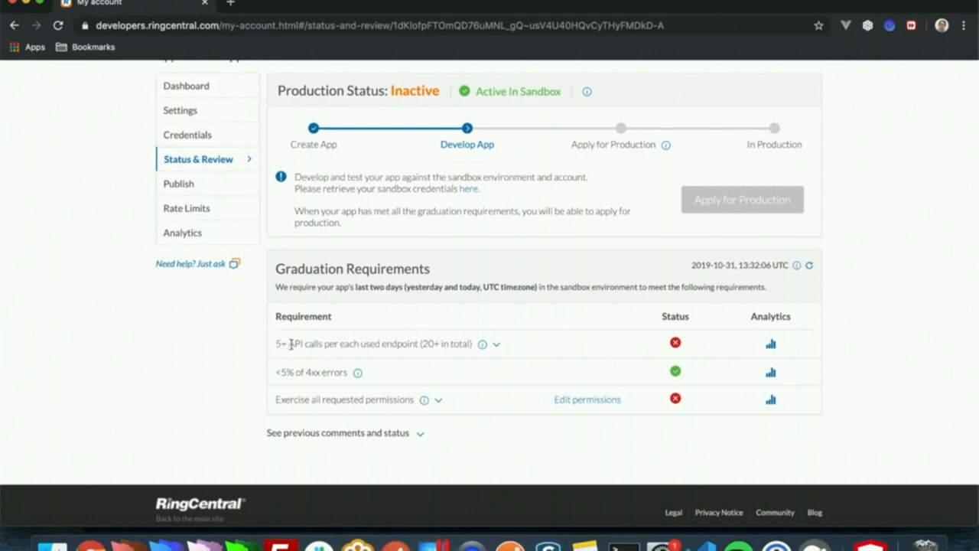
mouse_move(350, 340)
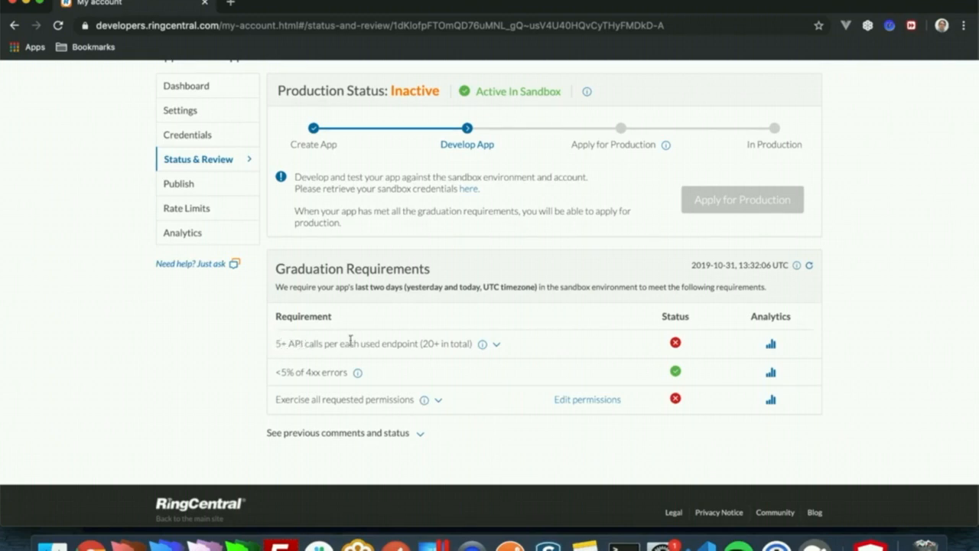
mouse_move(485, 343)
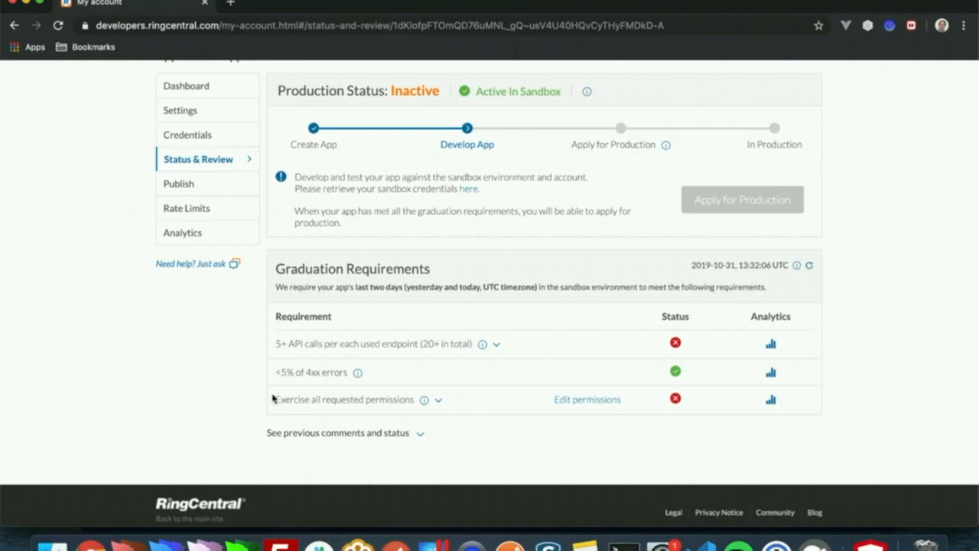
mouse_move(280, 383)
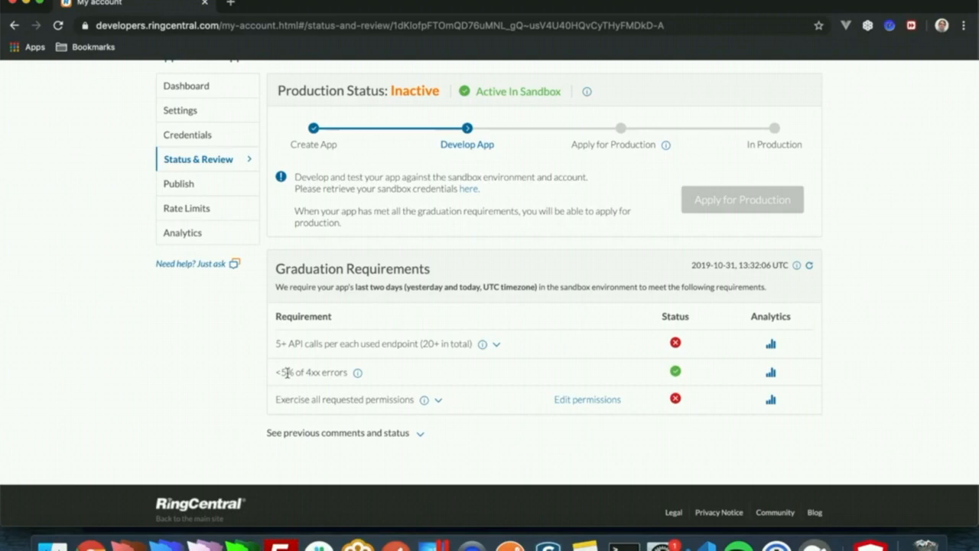
mouse_move(424, 399)
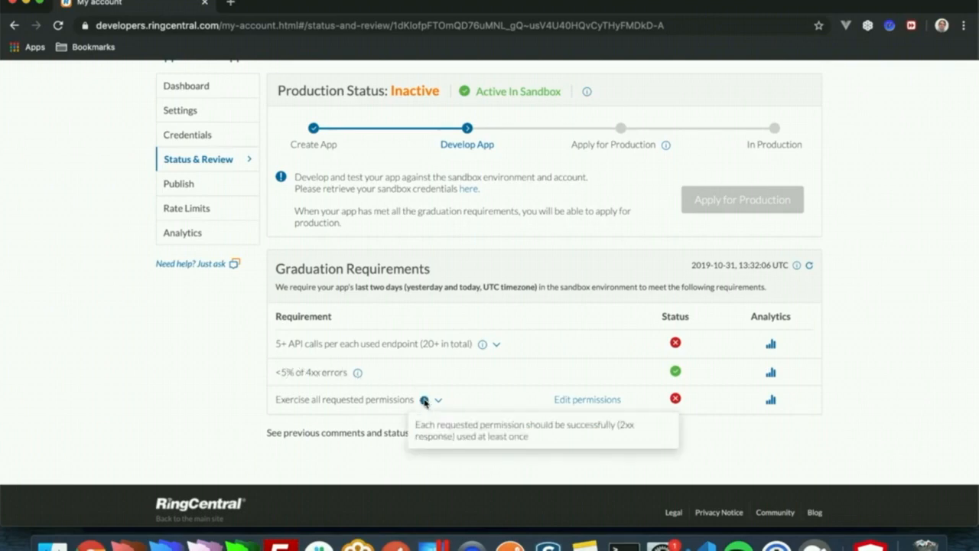
click(439, 399)
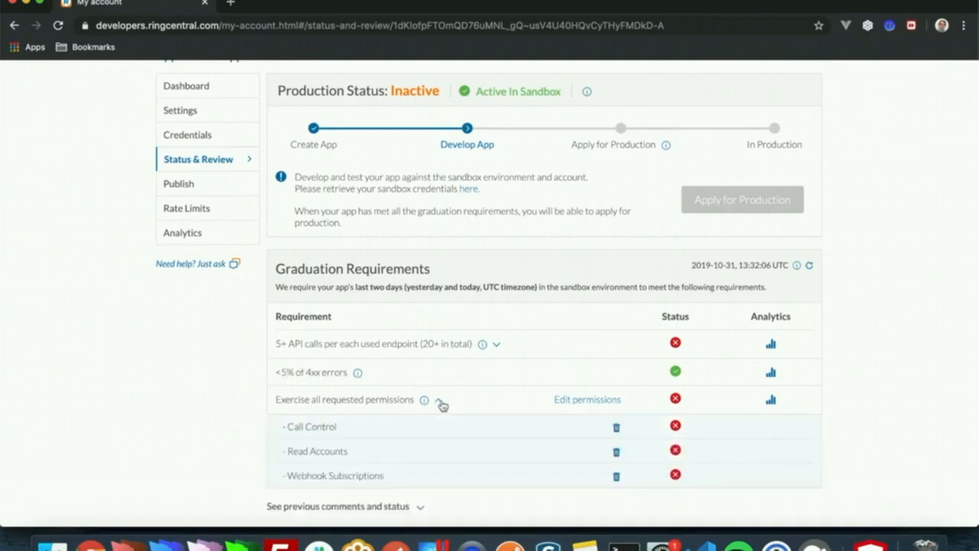
click(437, 400)
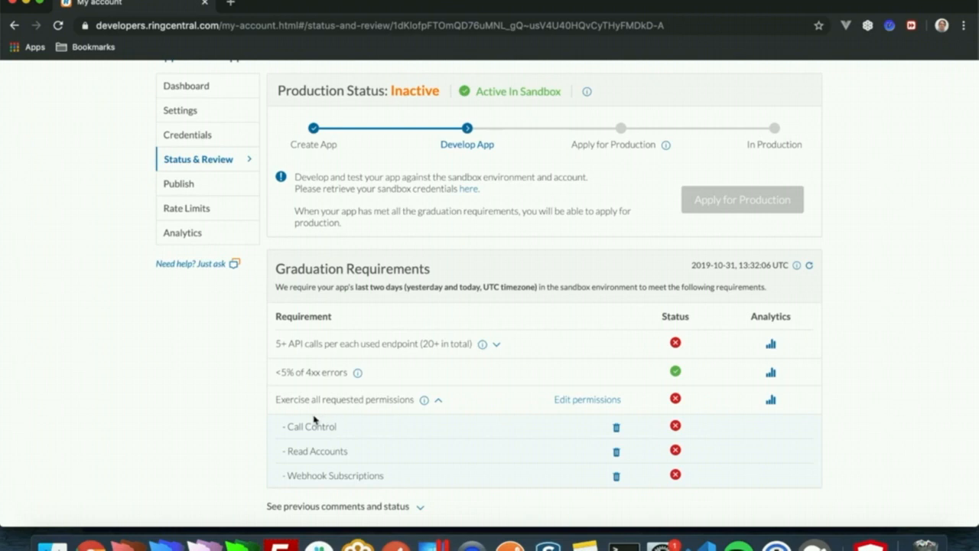
mouse_move(315, 424)
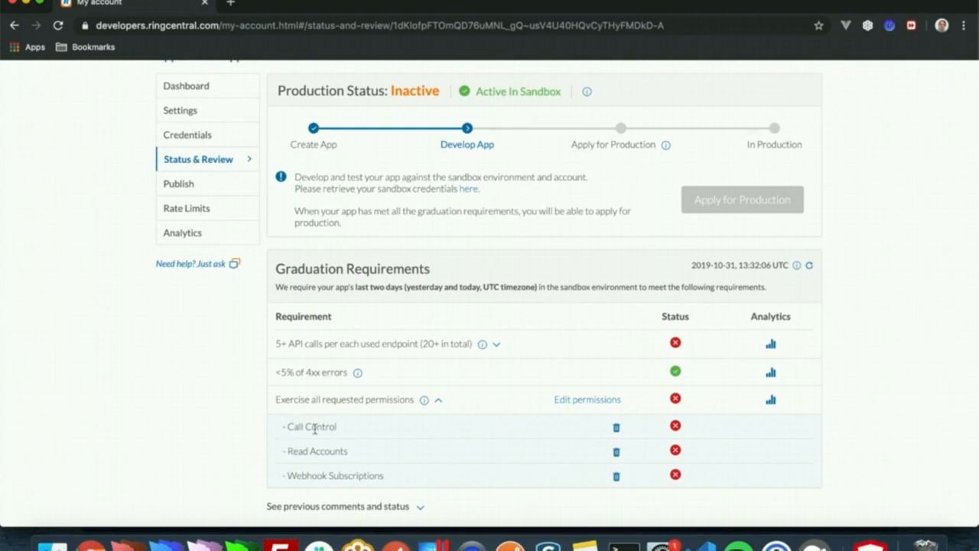
mouse_move(311, 480)
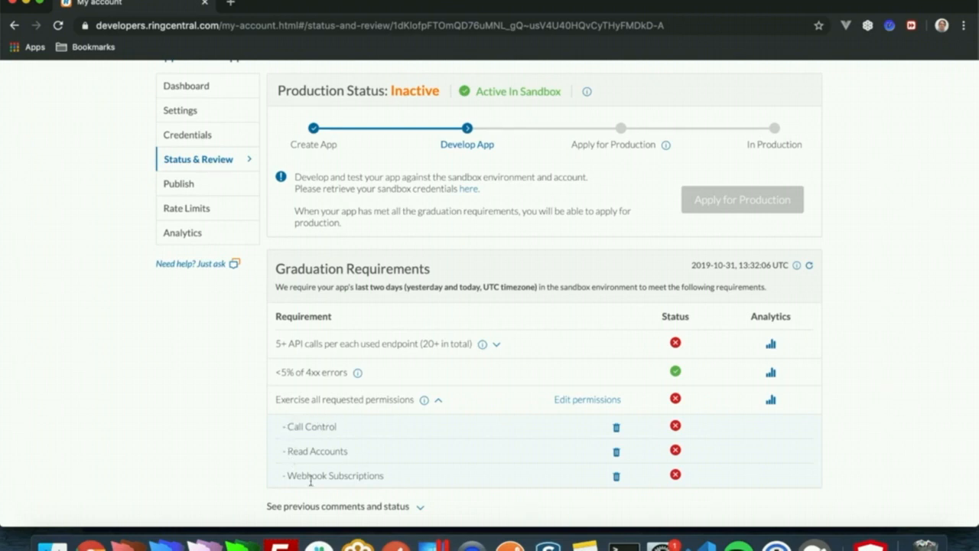
scroll(down, 3)
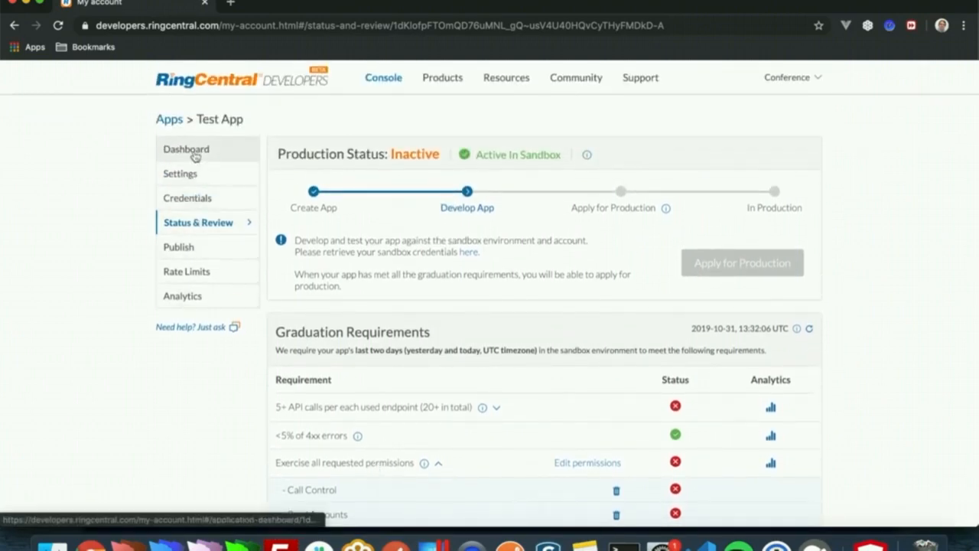
Step: Visit the Test App's dashboard and settings pages, ending back on the dashboard
click(186, 149)
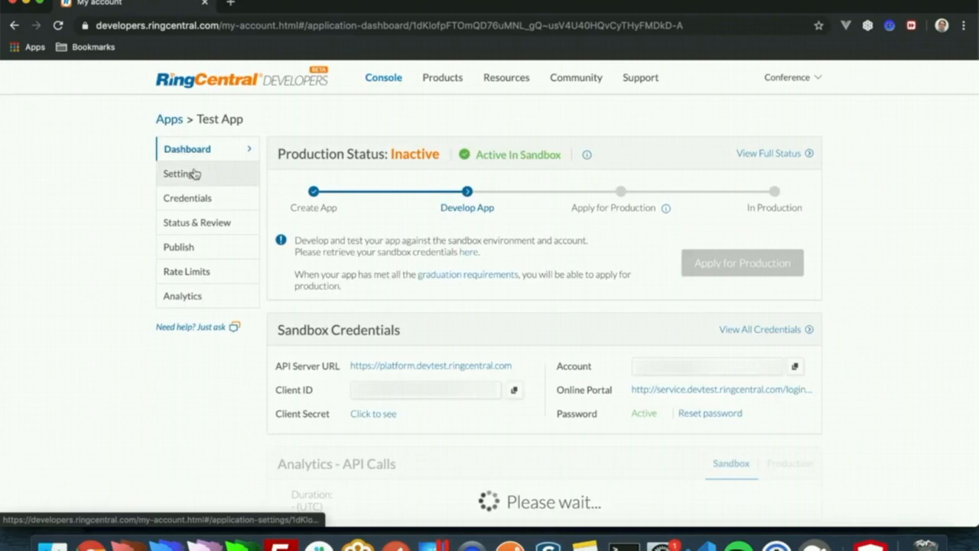
click(181, 172)
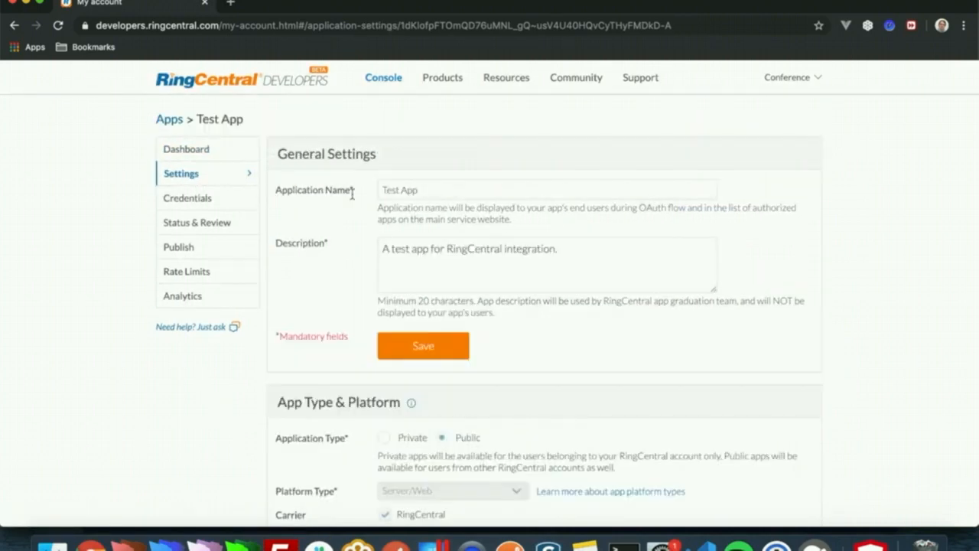
mouse_move(347, 226)
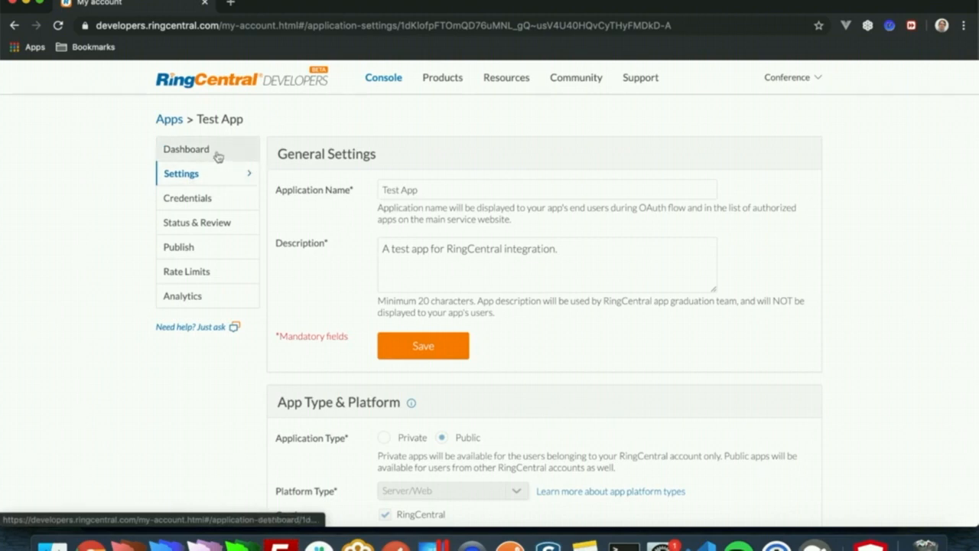
click(186, 148)
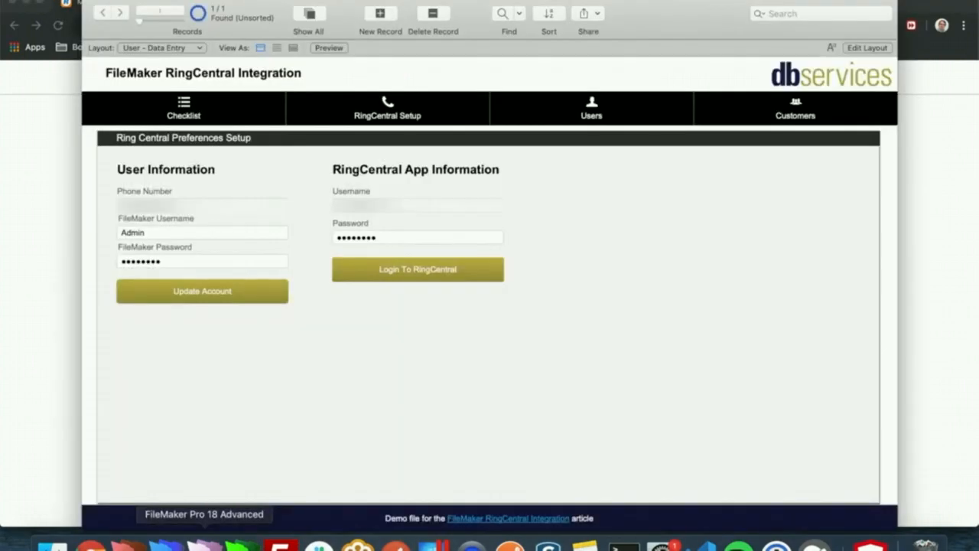
Step: Show the RingCentral integration file's Setup checklist with completed steps checked off
click(184, 108)
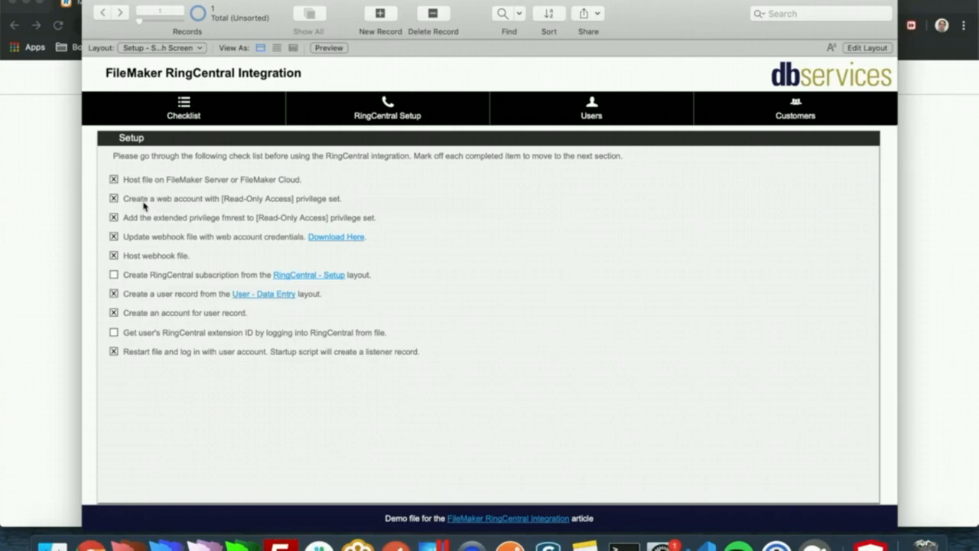
mouse_move(268, 204)
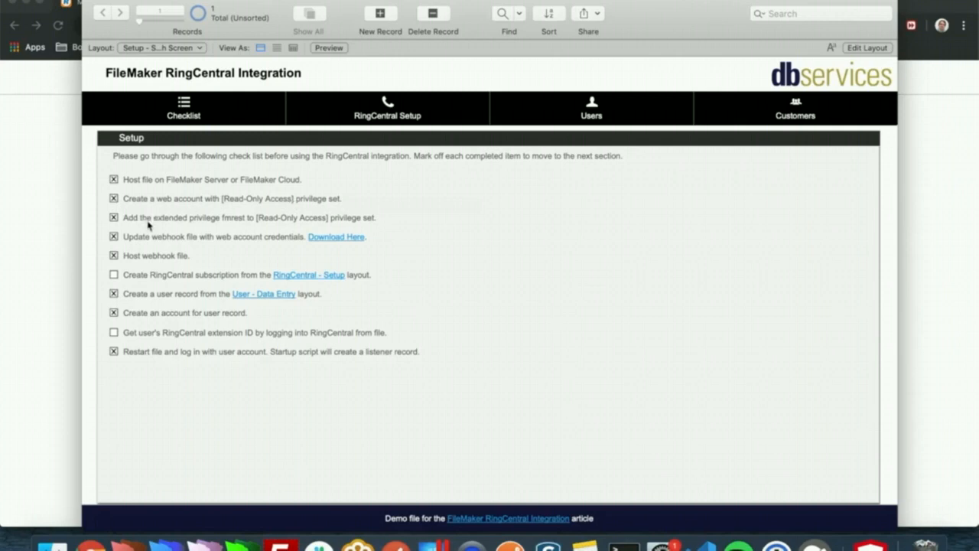
mouse_move(214, 228)
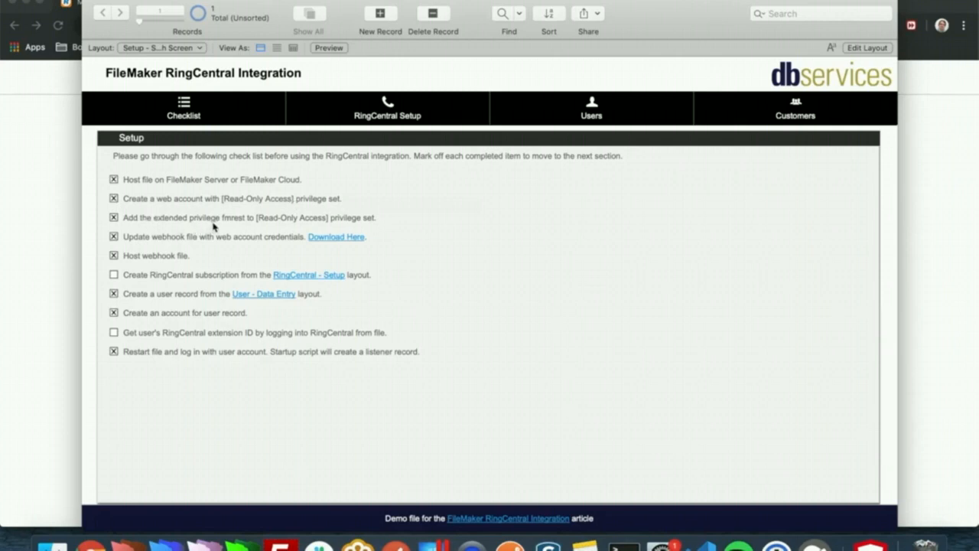
mouse_move(318, 222)
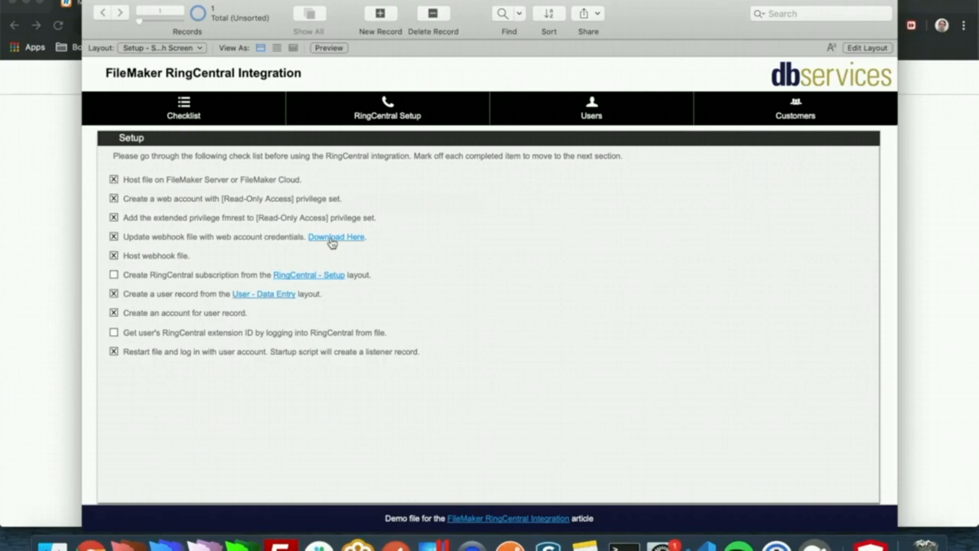
mouse_move(153, 269)
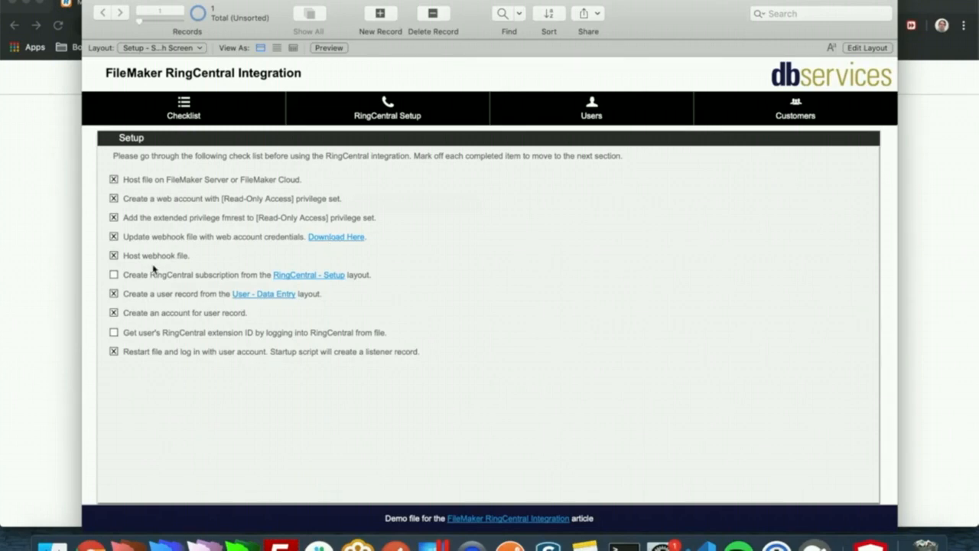
mouse_move(698, 546)
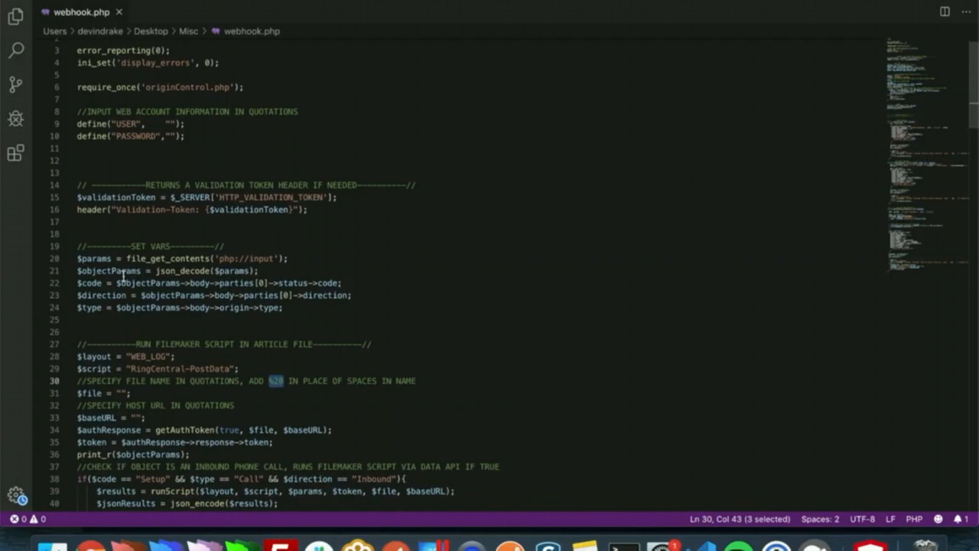
Step: Scroll through webhook.php's USER/PASSWORD defines, $file, $baseURL and Data API helper functions
scroll(down, 3)
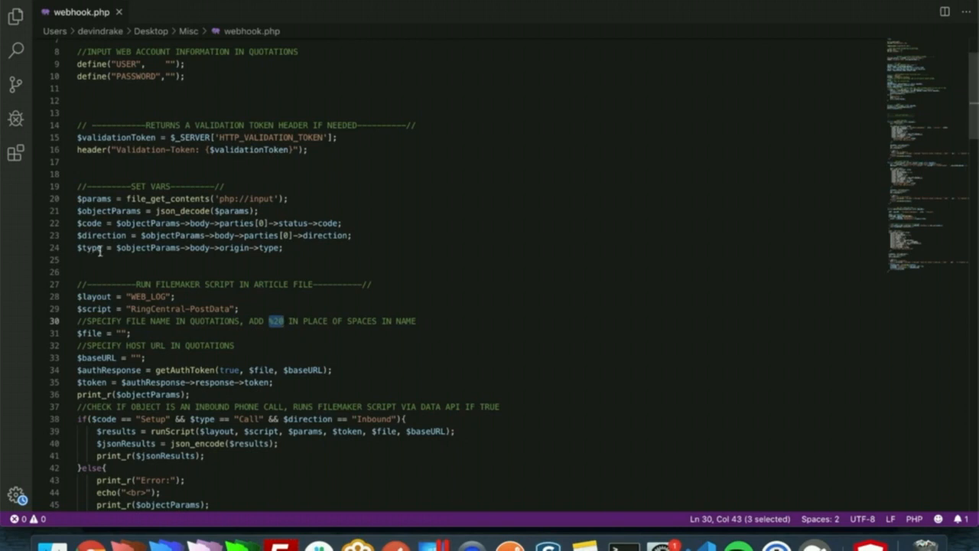
mouse_move(206, 274)
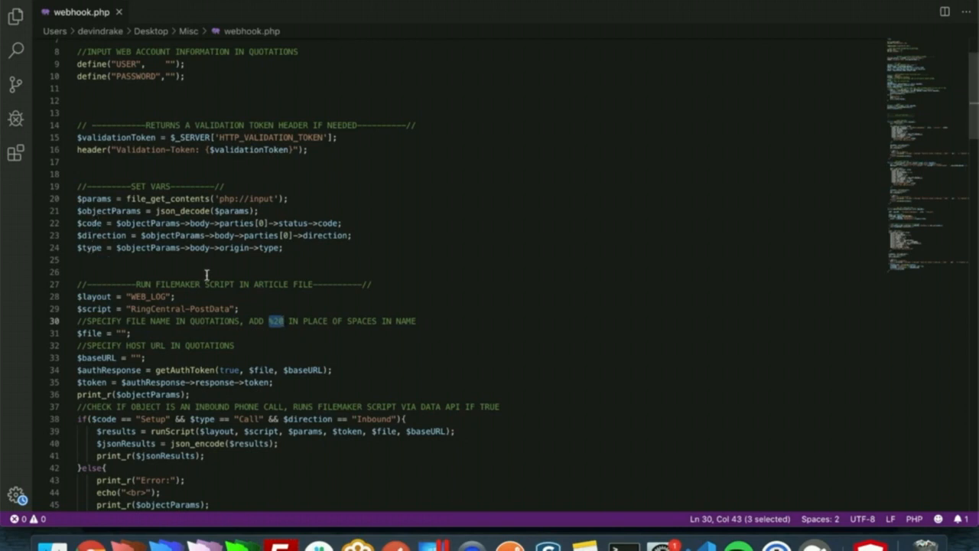
scroll(down, 3)
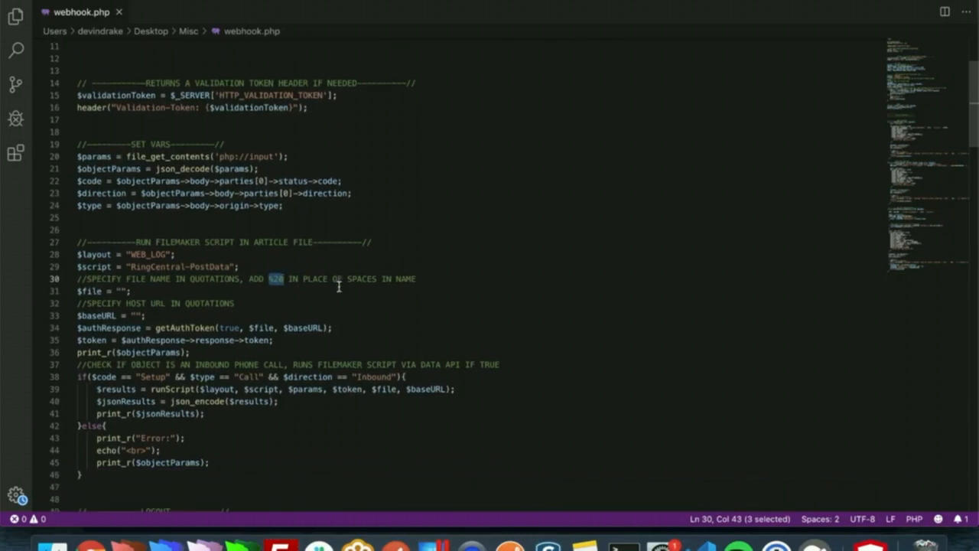
mouse_move(162, 239)
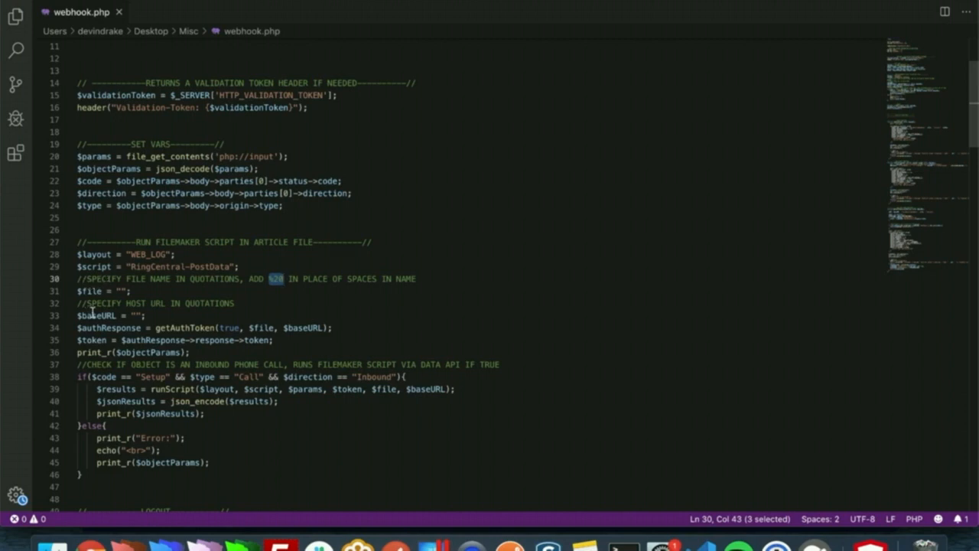
mouse_move(138, 251)
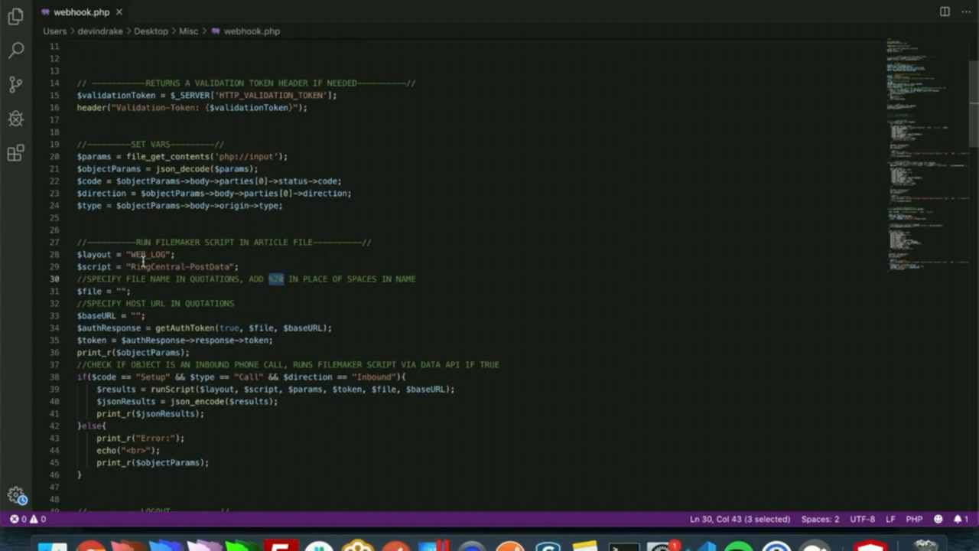
mouse_move(153, 253)
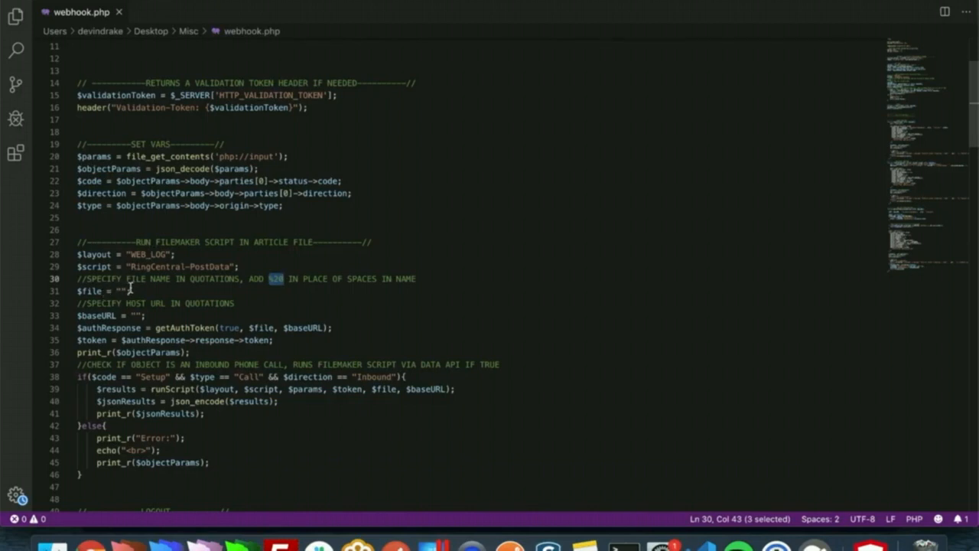
mouse_move(214, 281)
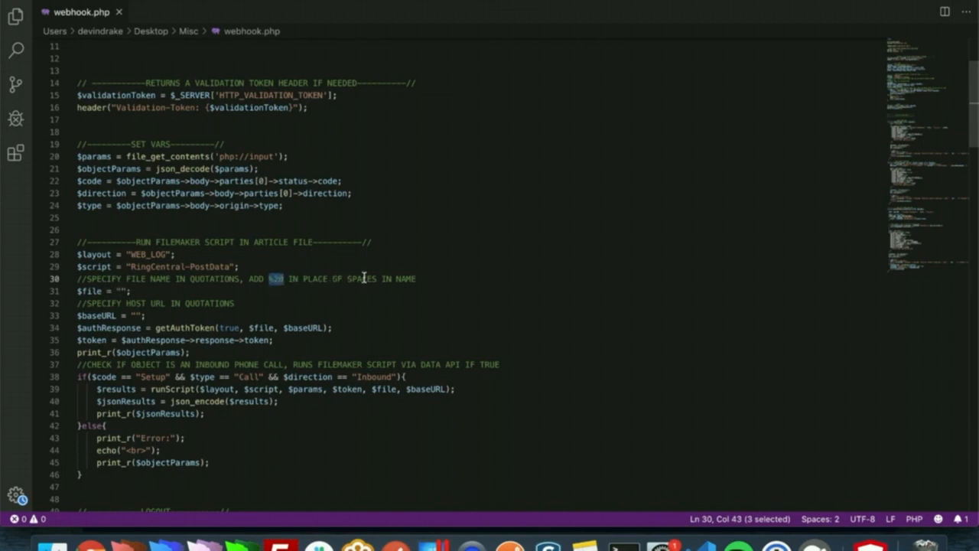
mouse_move(151, 300)
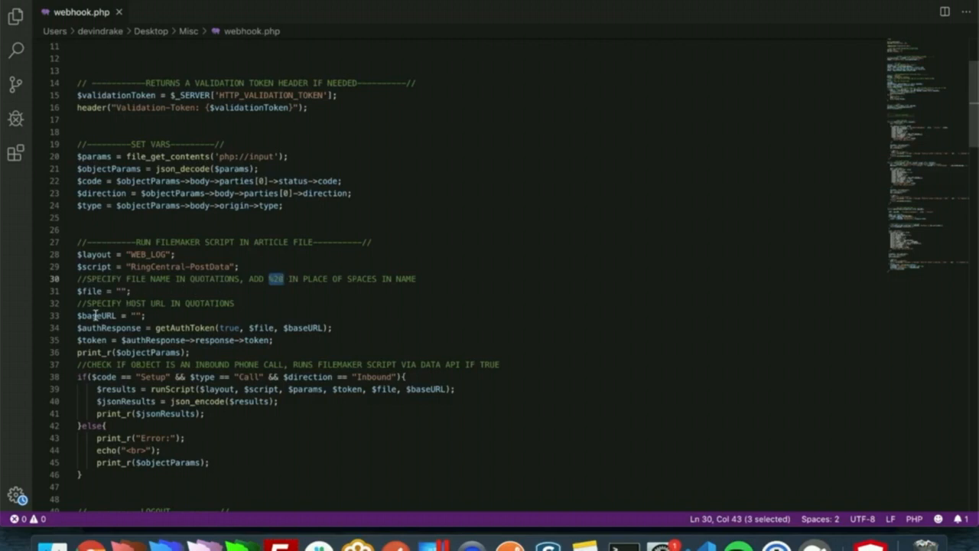
mouse_move(121, 314)
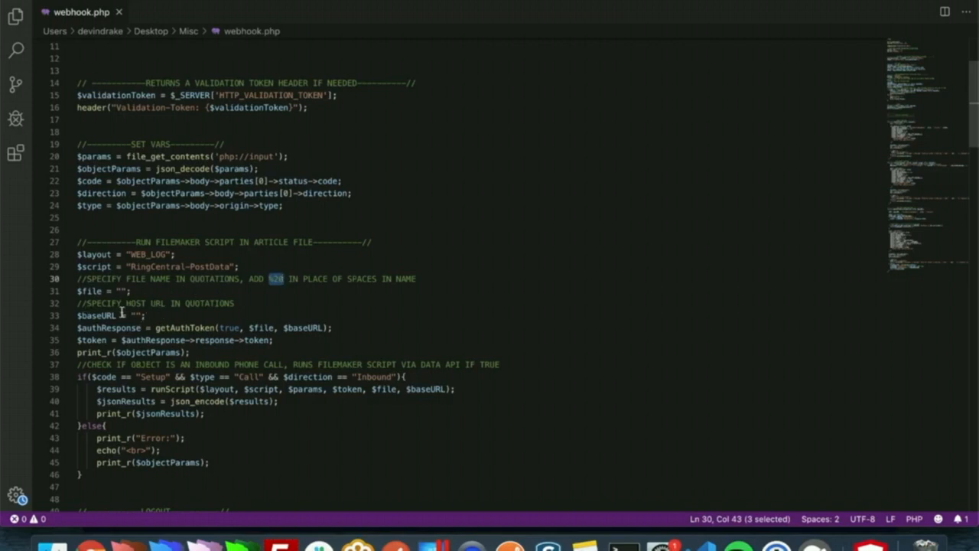
mouse_move(199, 317)
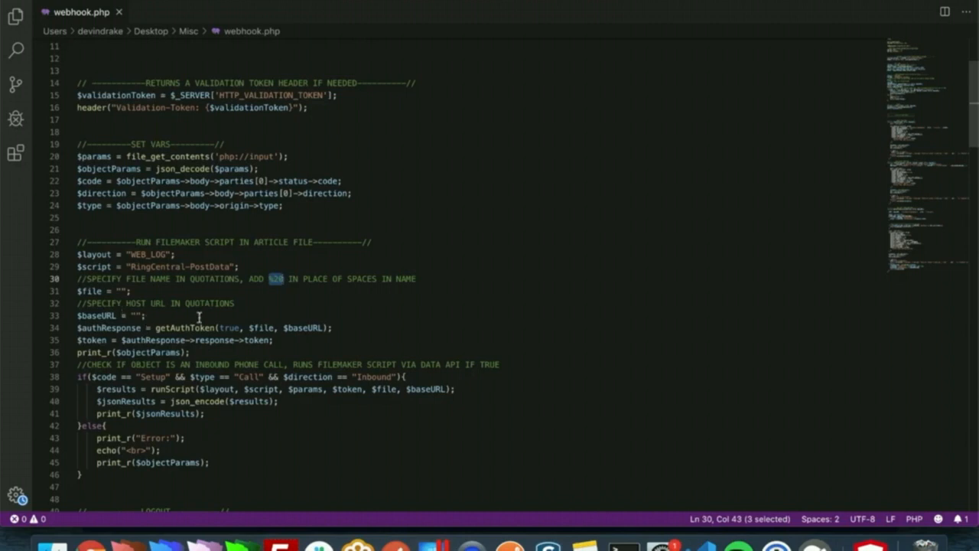
mouse_move(178, 325)
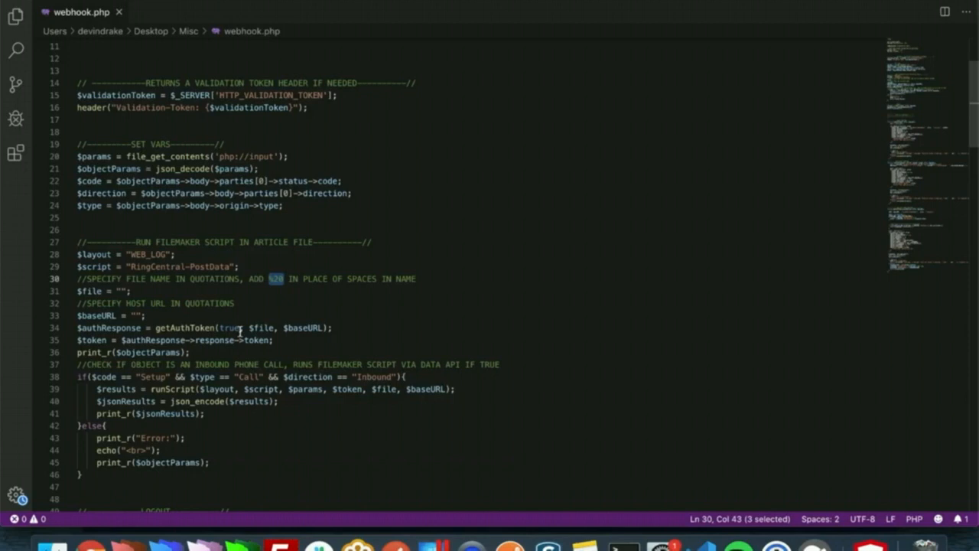
scroll(down, 3)
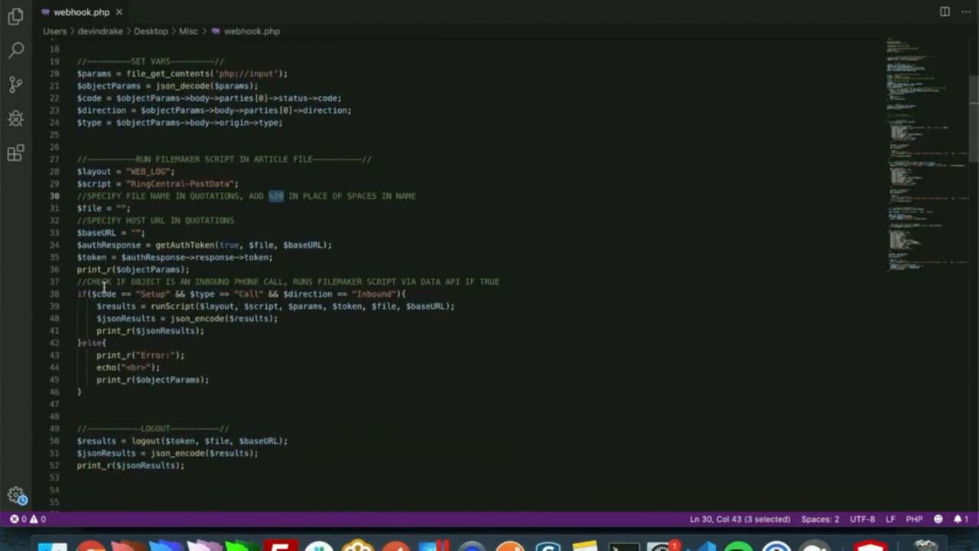
mouse_move(140, 293)
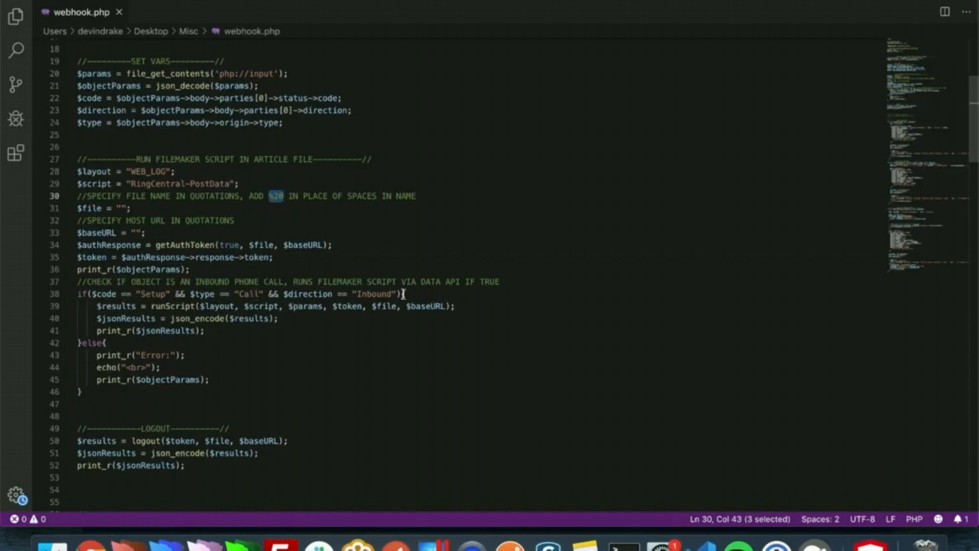
mouse_move(319, 321)
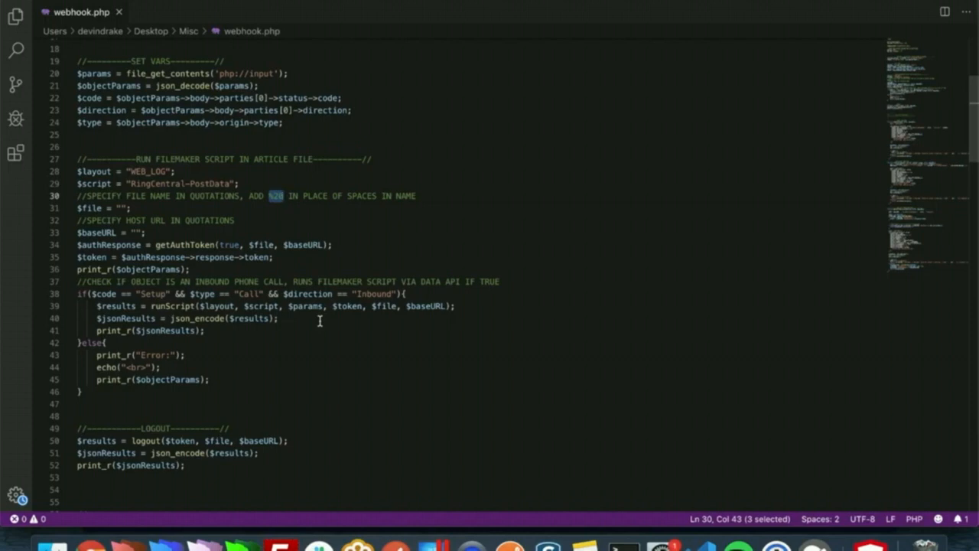
scroll(down, 3)
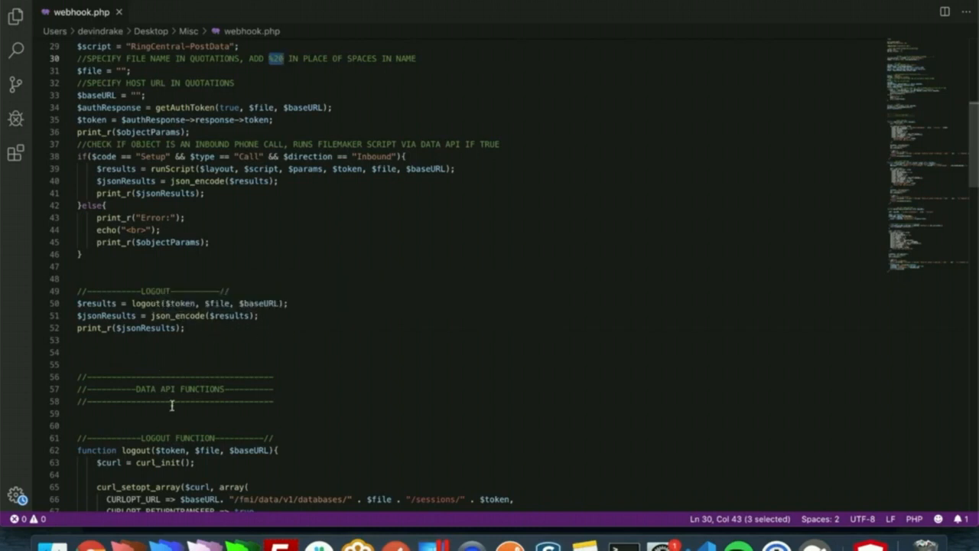
mouse_move(158, 453)
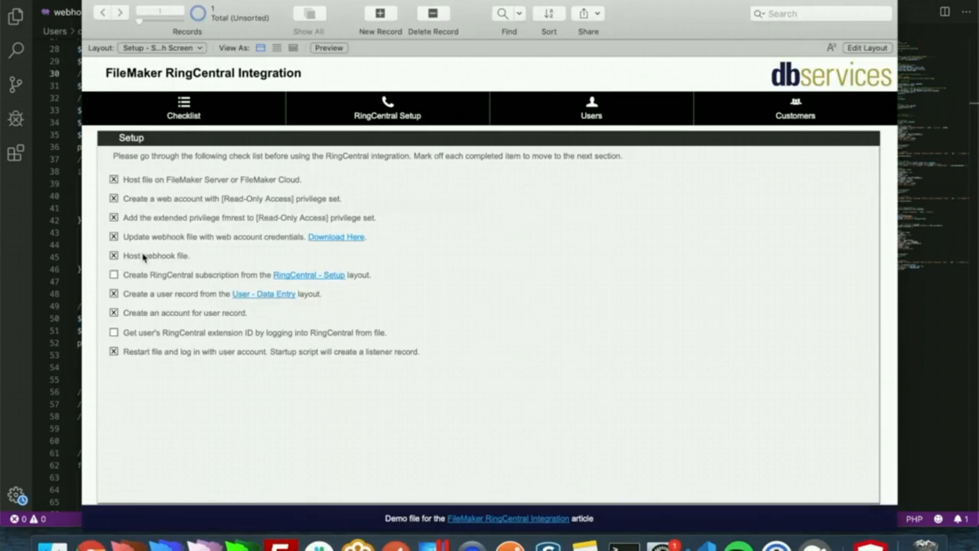
mouse_move(172, 260)
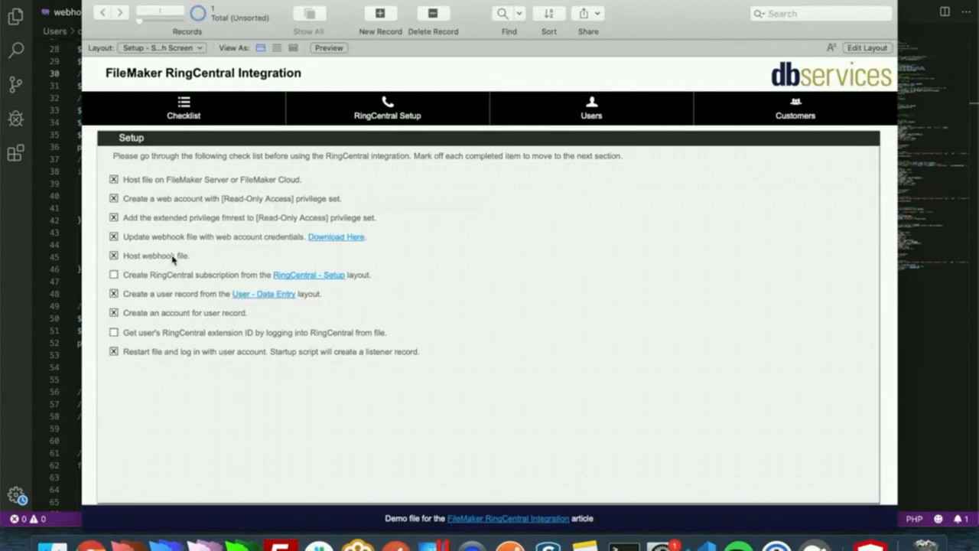
mouse_move(204, 287)
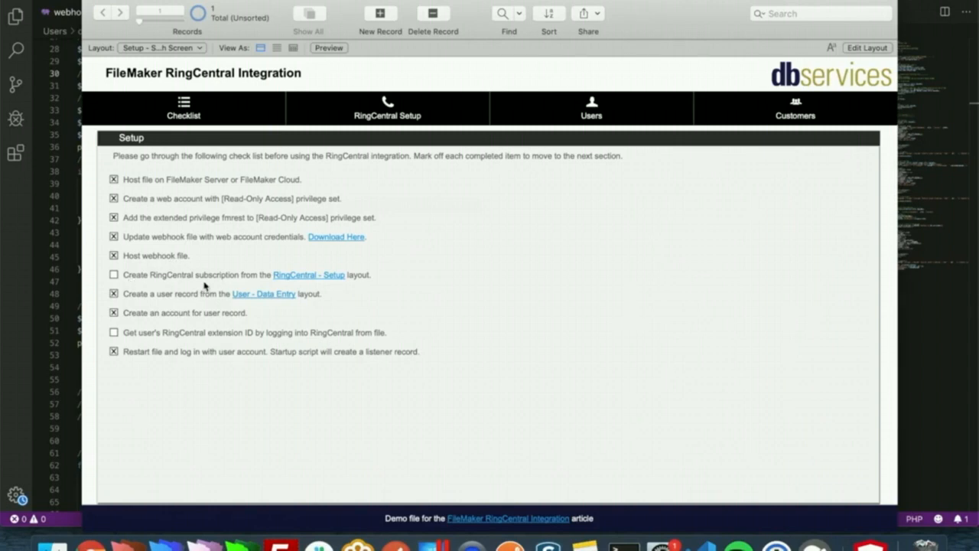
mouse_move(217, 283)
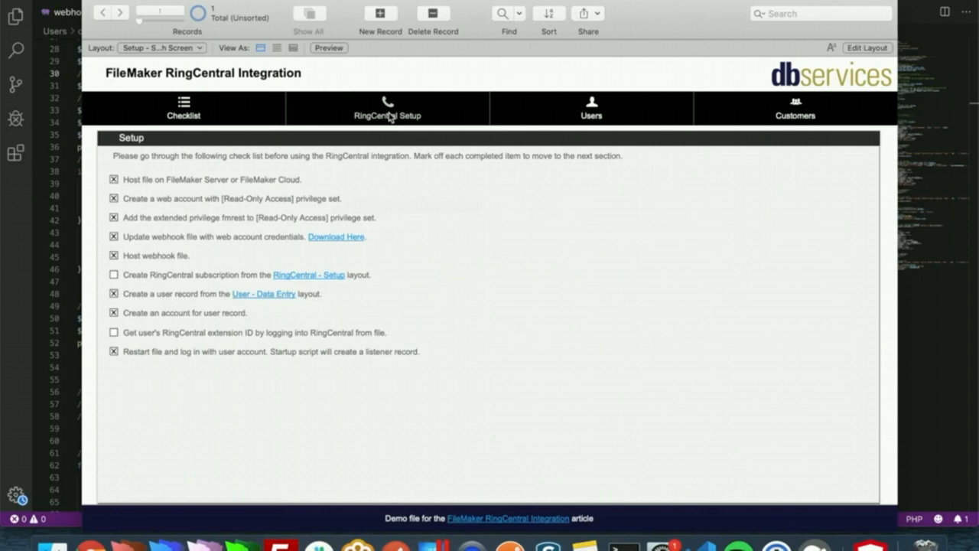
Step: Log in to RingCentral from the preferences setup to get tokens and subscription ID
click(387, 108)
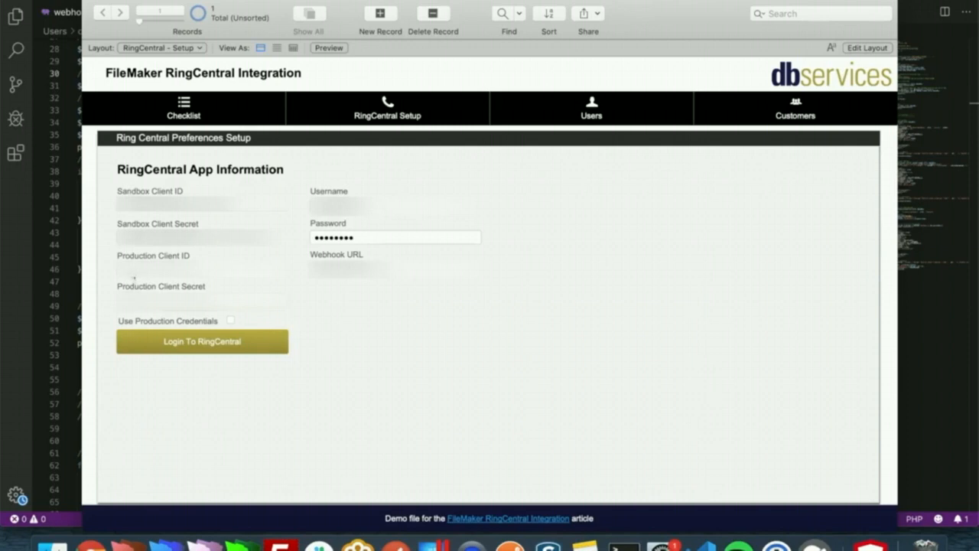
mouse_move(153, 250)
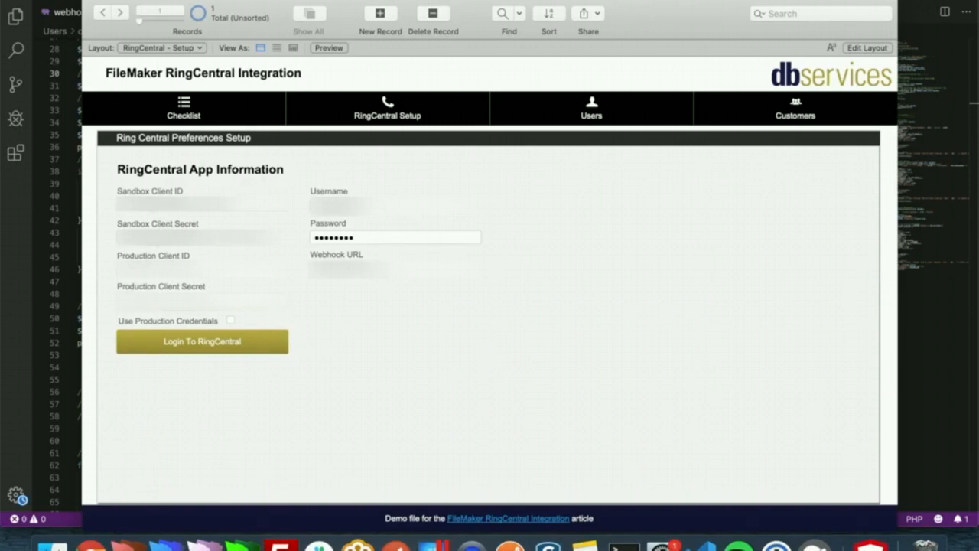
mouse_move(236, 226)
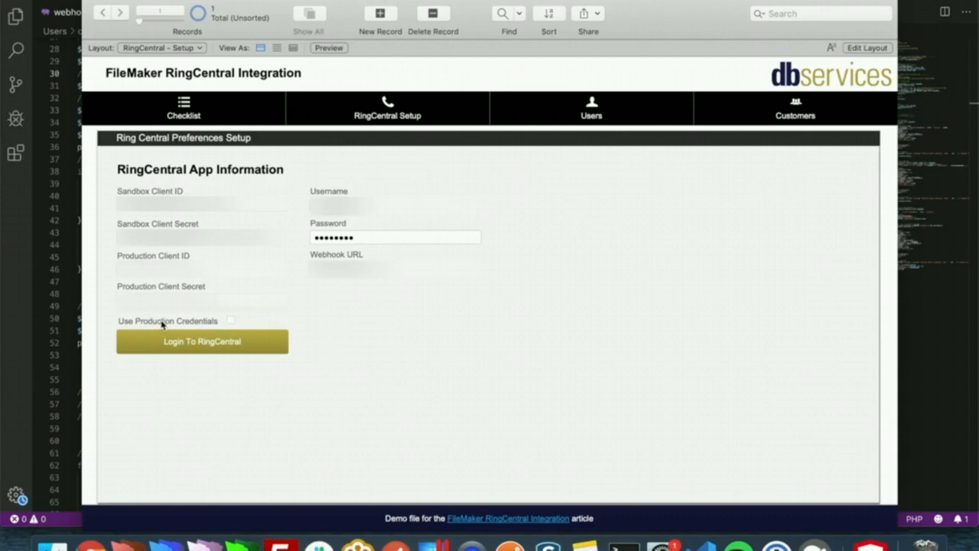
mouse_move(254, 325)
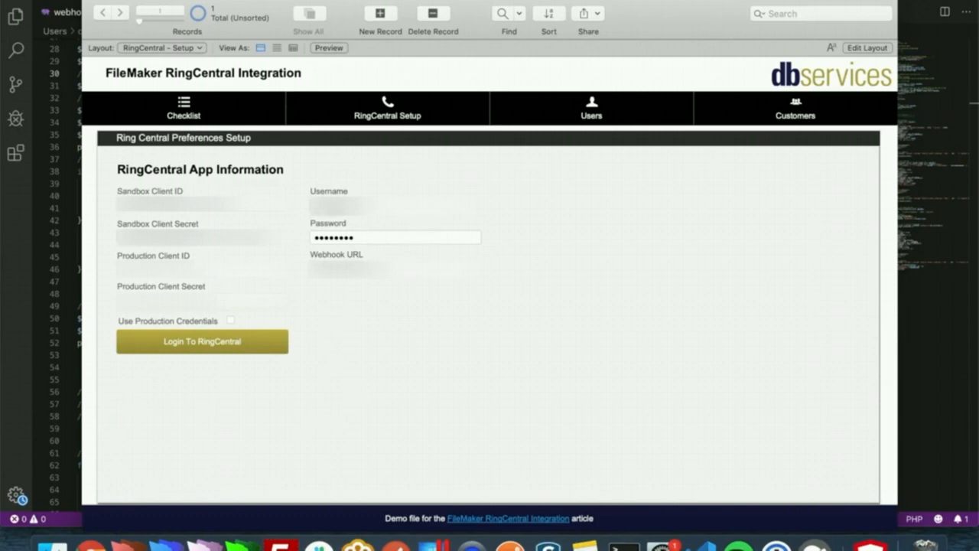
mouse_move(333, 248)
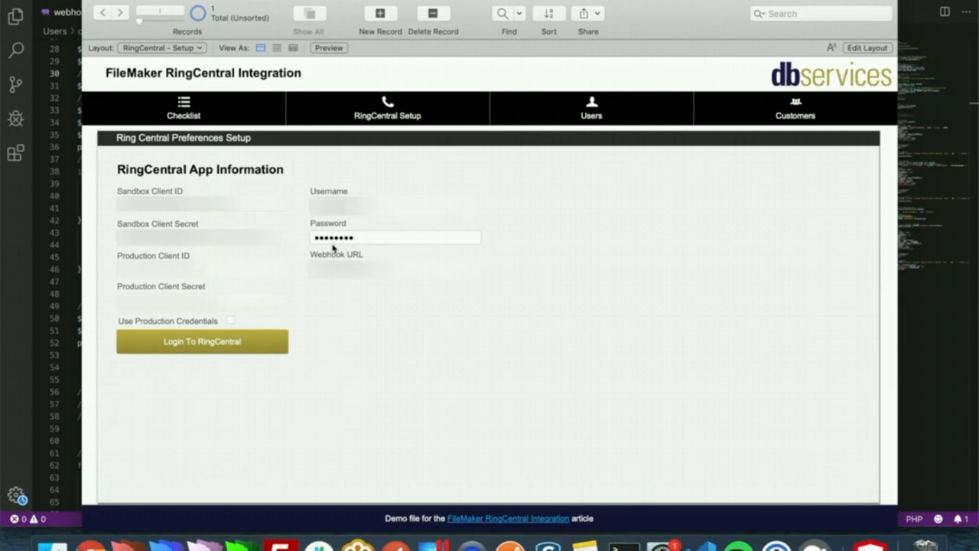
mouse_move(335, 280)
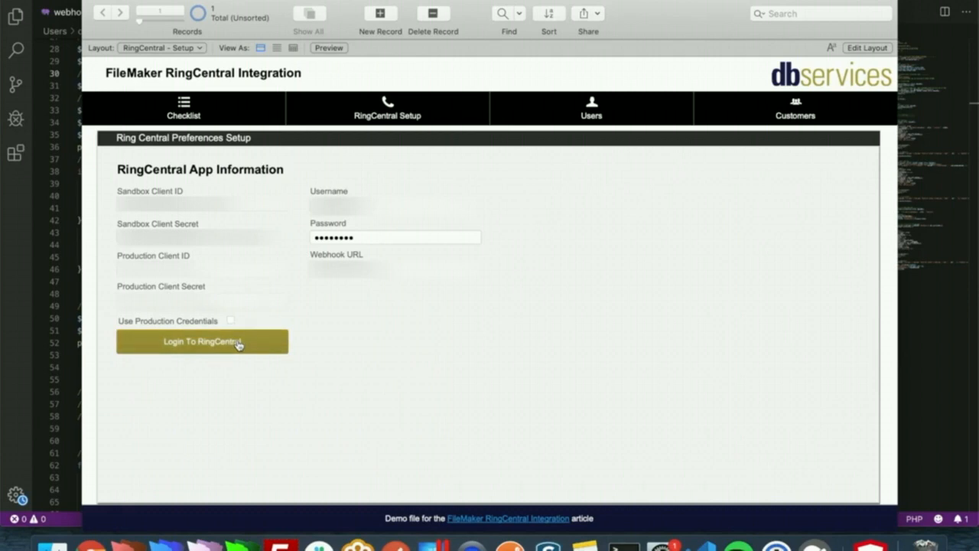
click(202, 341)
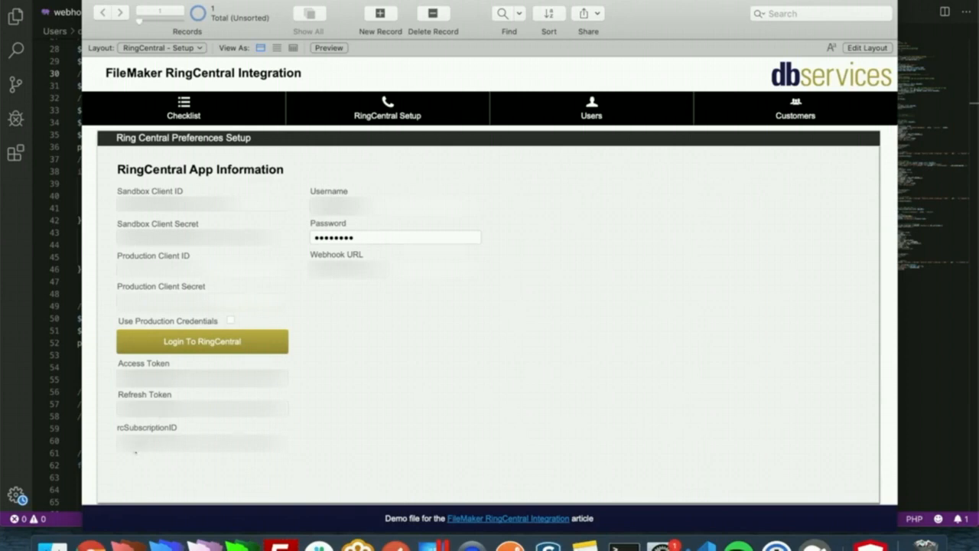
mouse_move(305, 421)
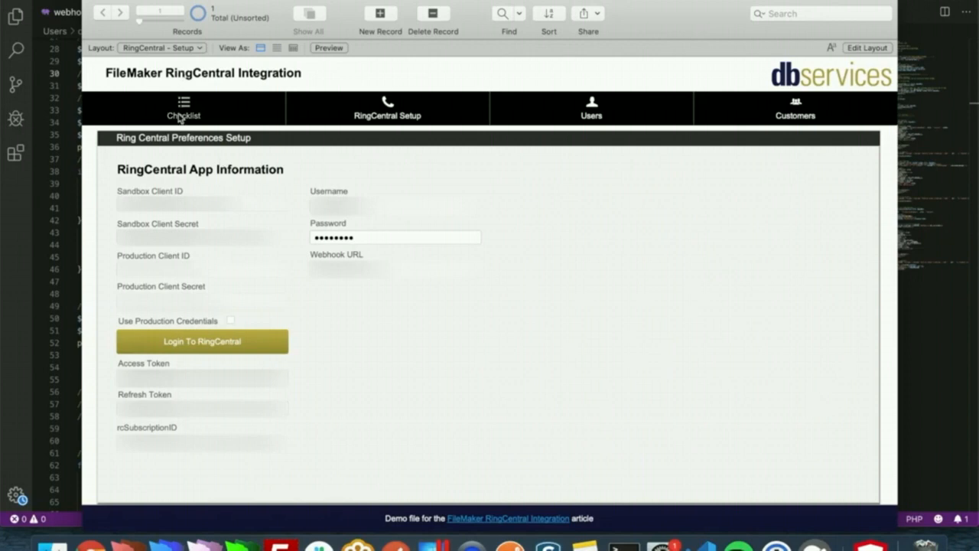
Step: Log the user in to RingCentral, activating screen pop and retrieving the extension ID
click(184, 107)
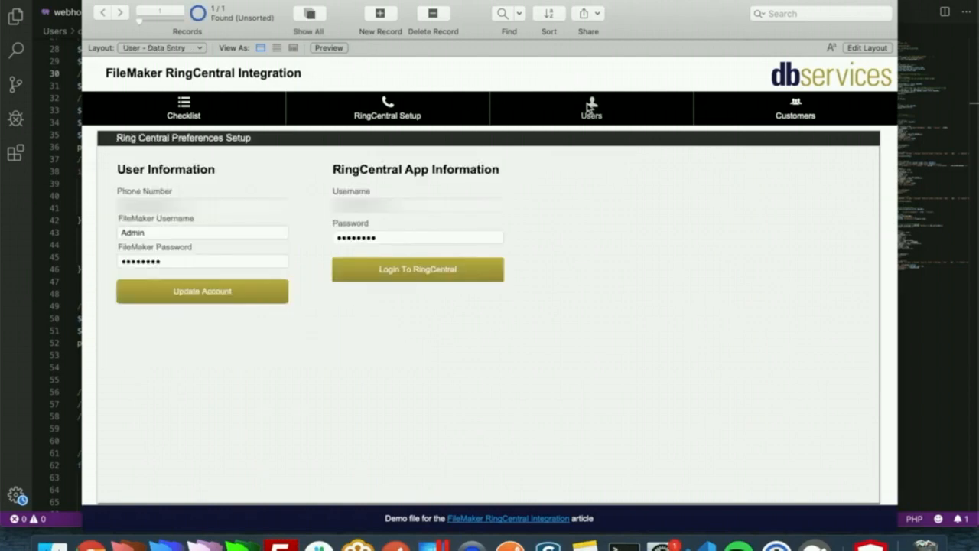
mouse_move(117, 240)
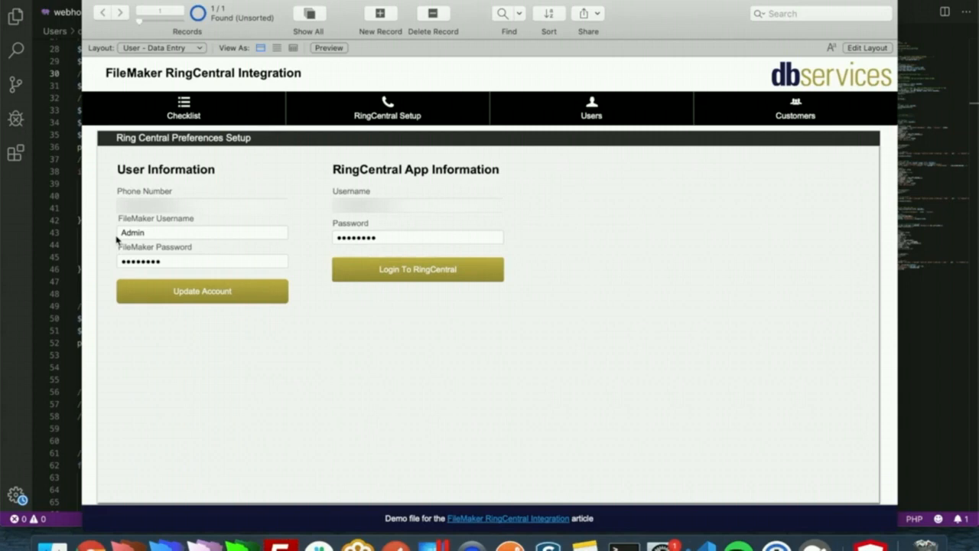
mouse_move(175, 235)
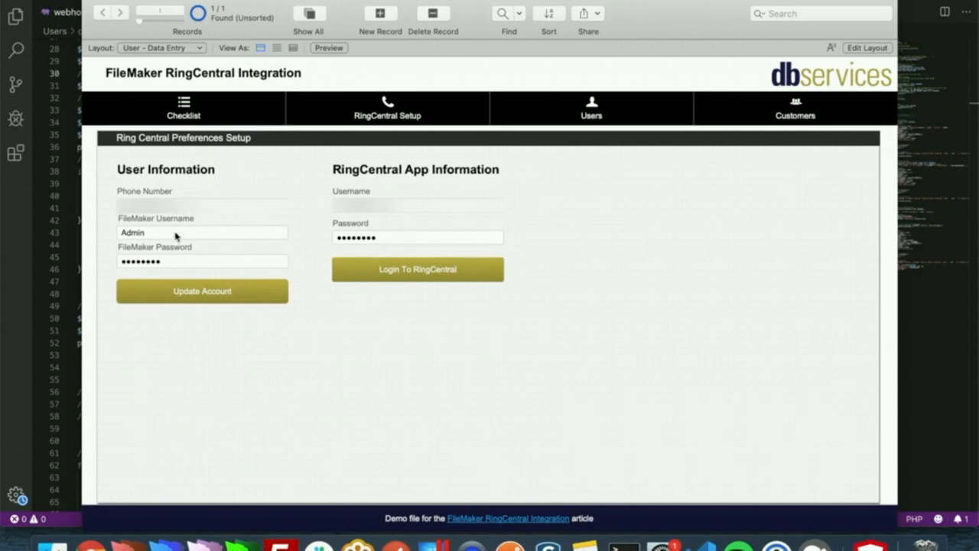
mouse_move(163, 236)
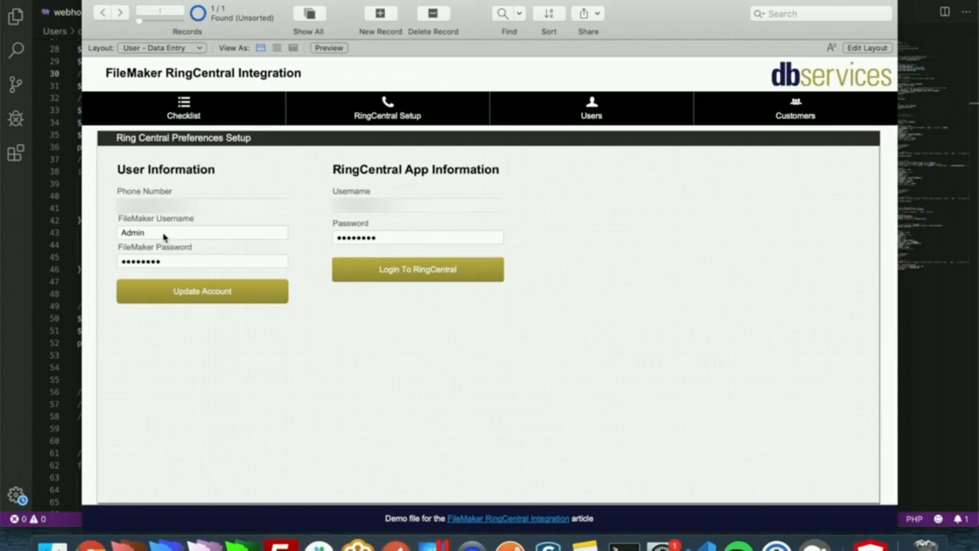
mouse_move(117, 260)
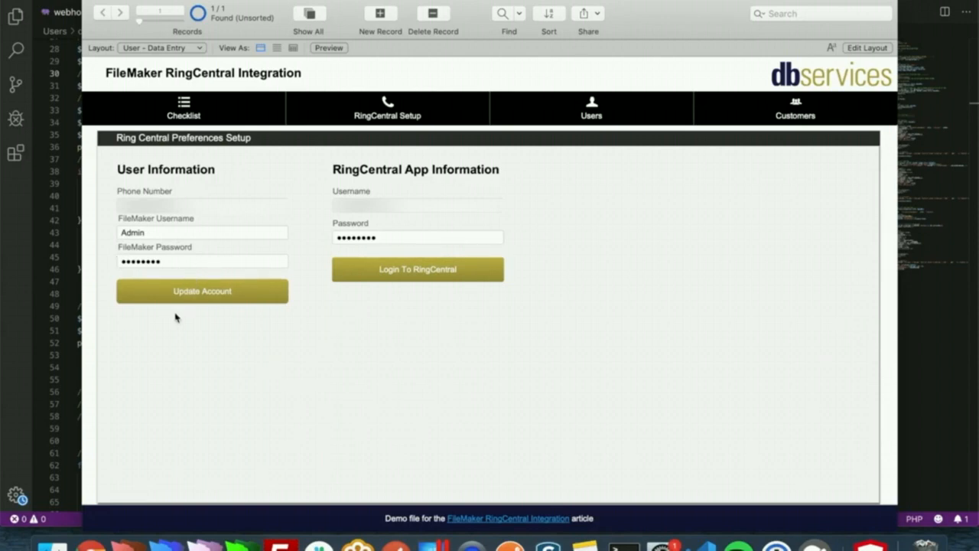
mouse_move(167, 319)
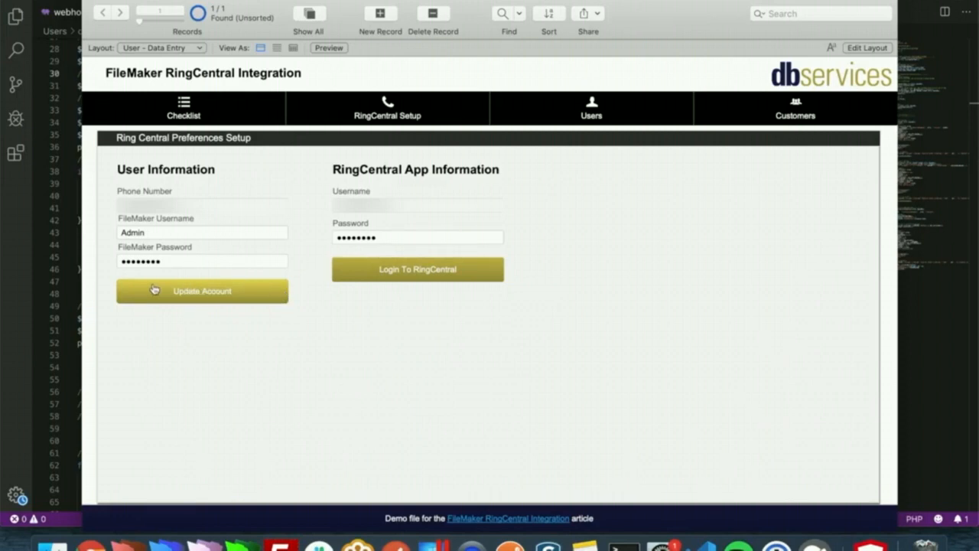
mouse_move(224, 299)
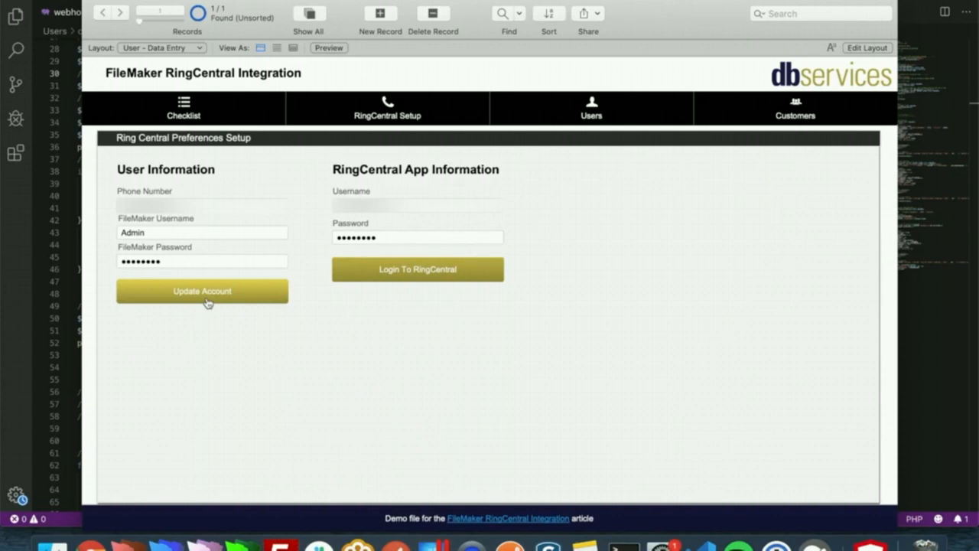
mouse_move(361, 180)
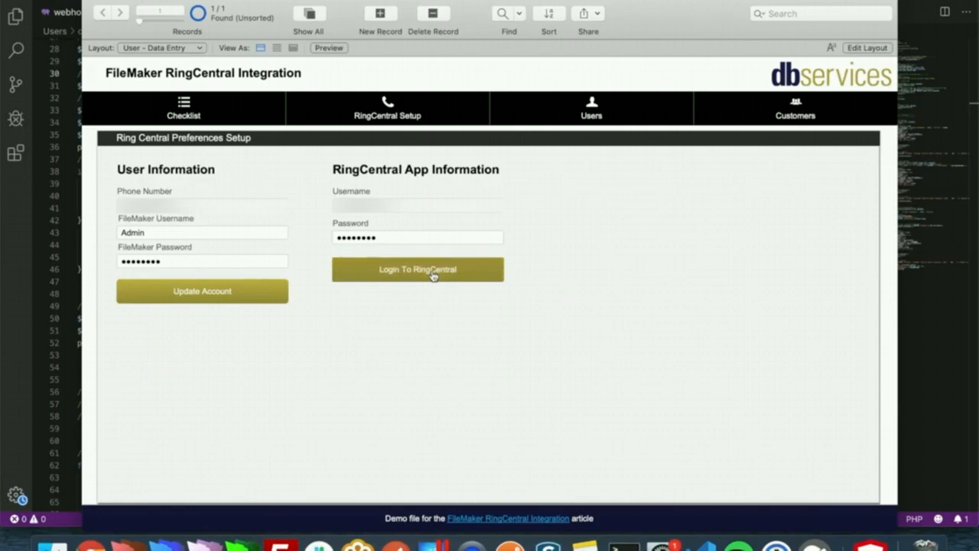
click(417, 269)
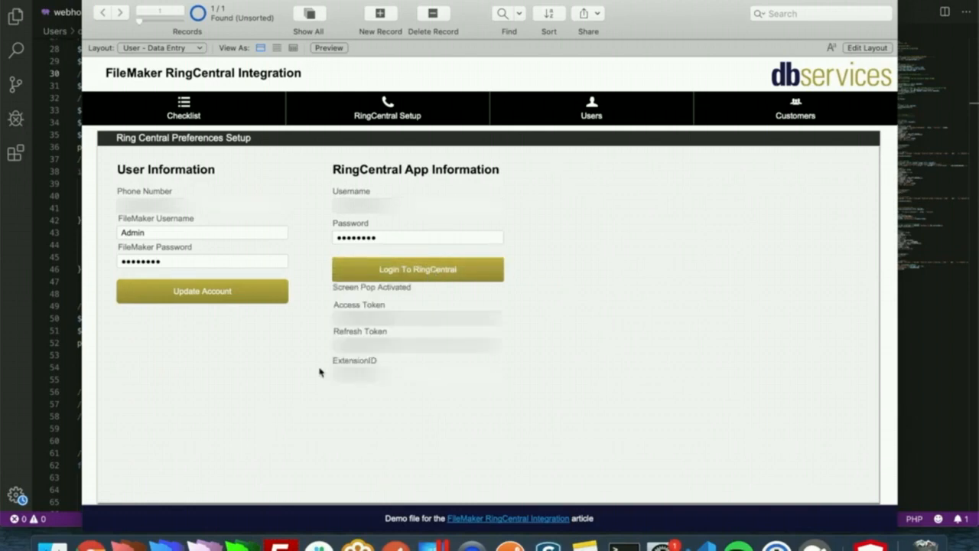
mouse_move(326, 381)
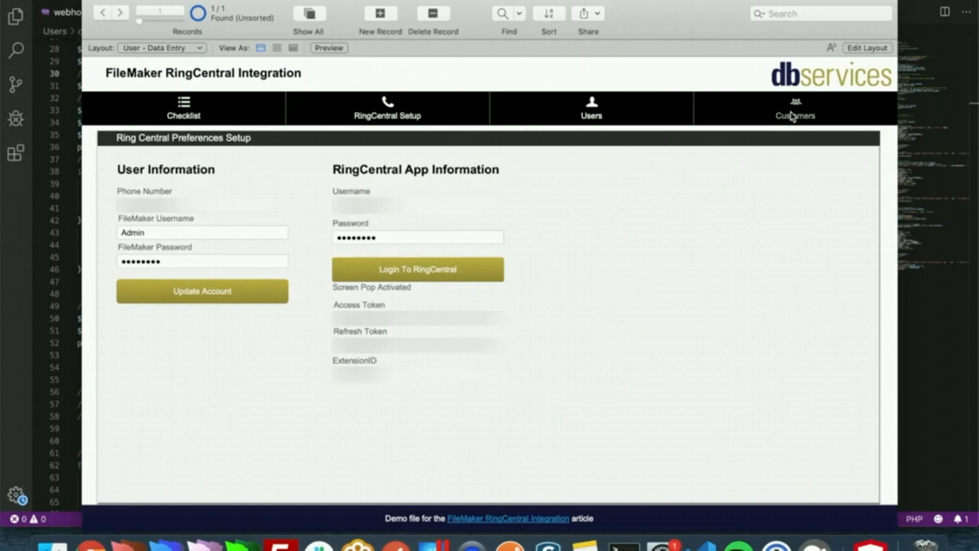
Step: Show the Customers screen with the customer record and its two test notes
click(795, 108)
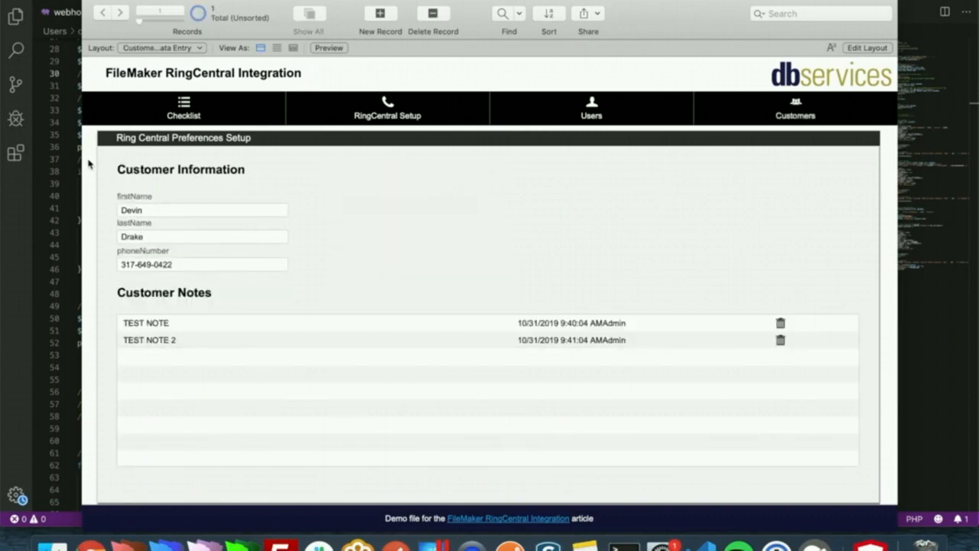
mouse_move(249, 181)
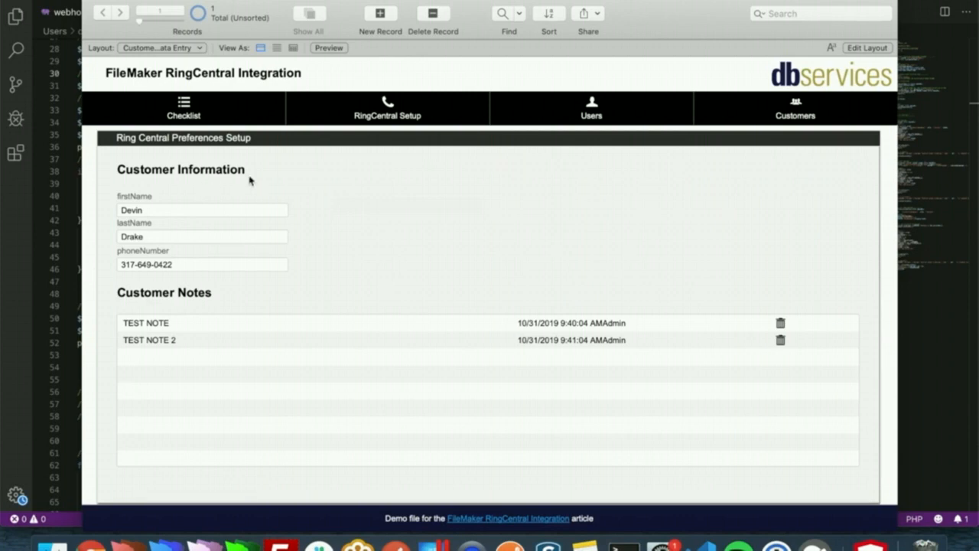
mouse_move(131, 279)
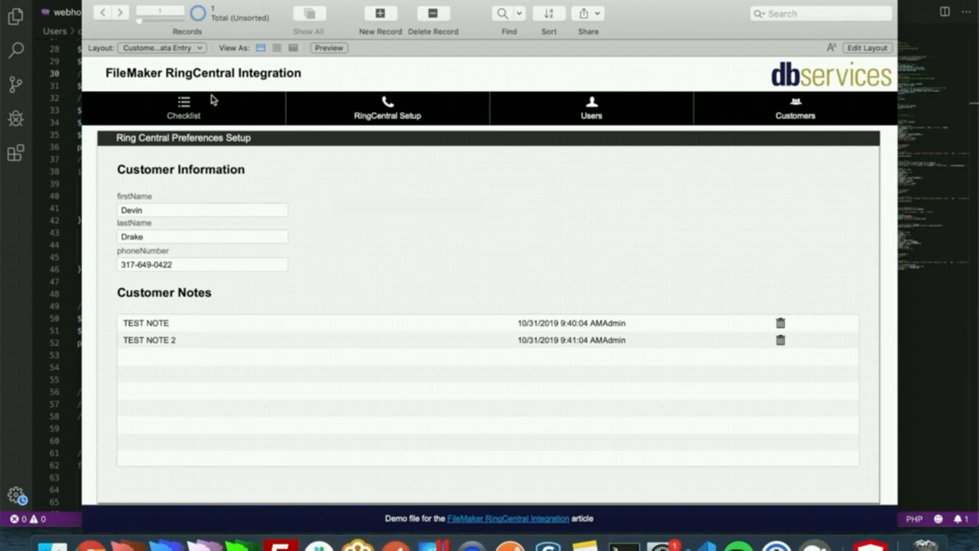
Step: Tick 'Get user's RingCentral extension ID' on the checklist and open the RingCentral-PostData script
click(183, 108)
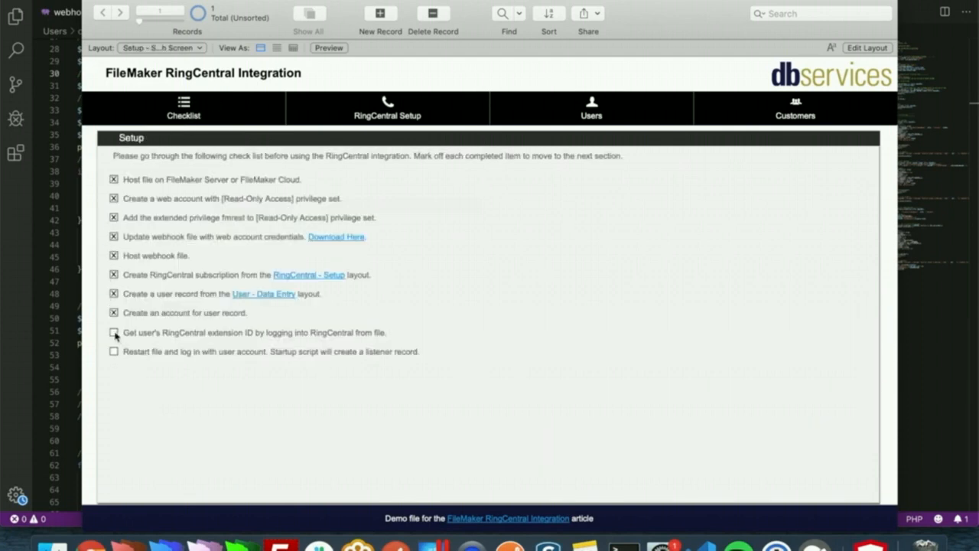
click(113, 331)
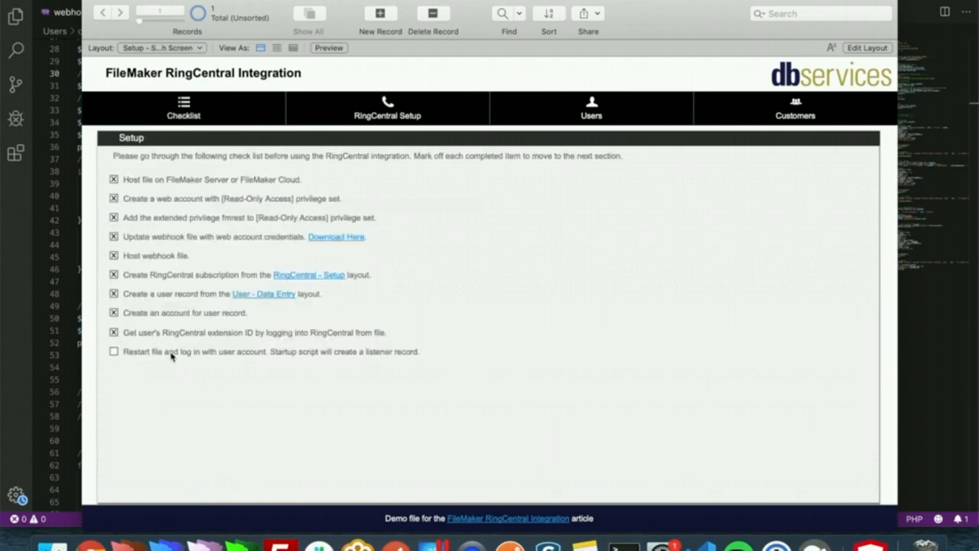
mouse_move(252, 359)
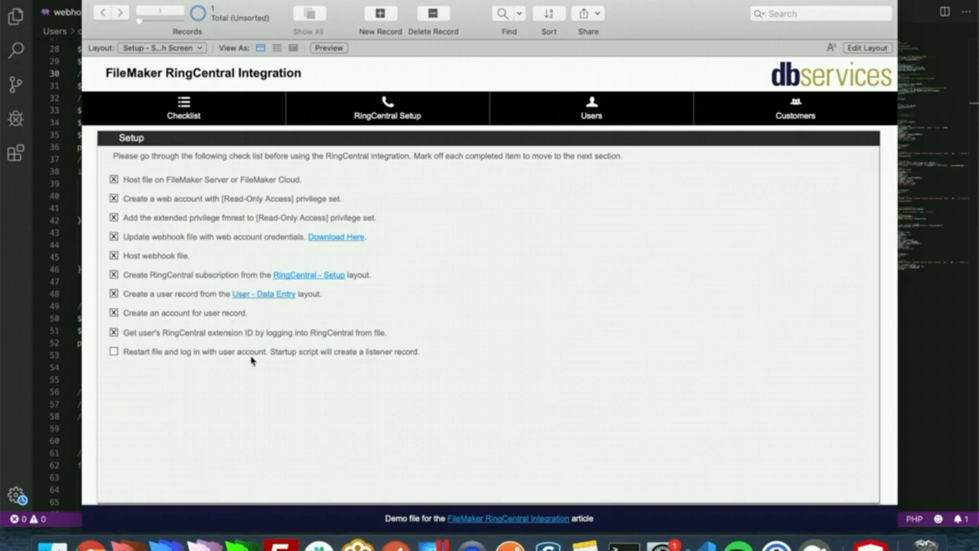
mouse_move(352, 357)
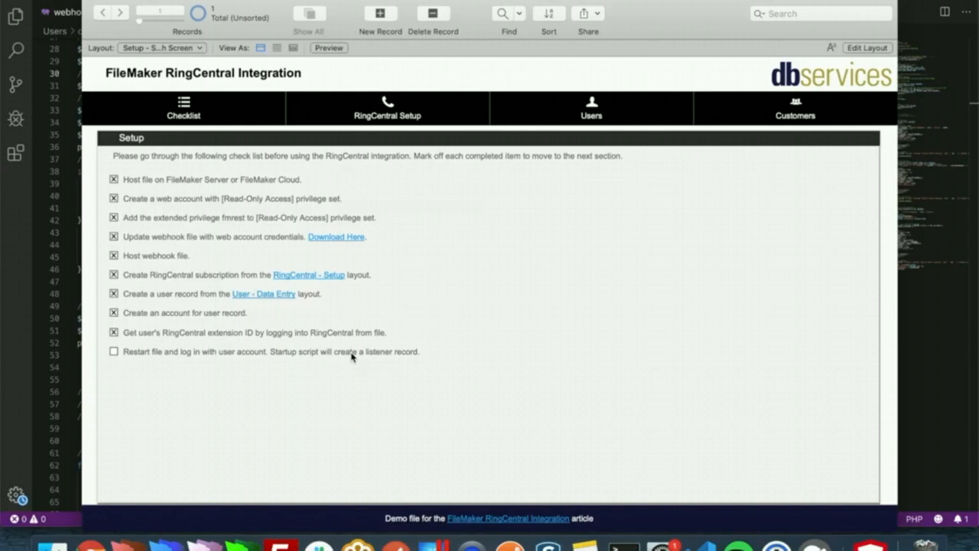
click(113, 351)
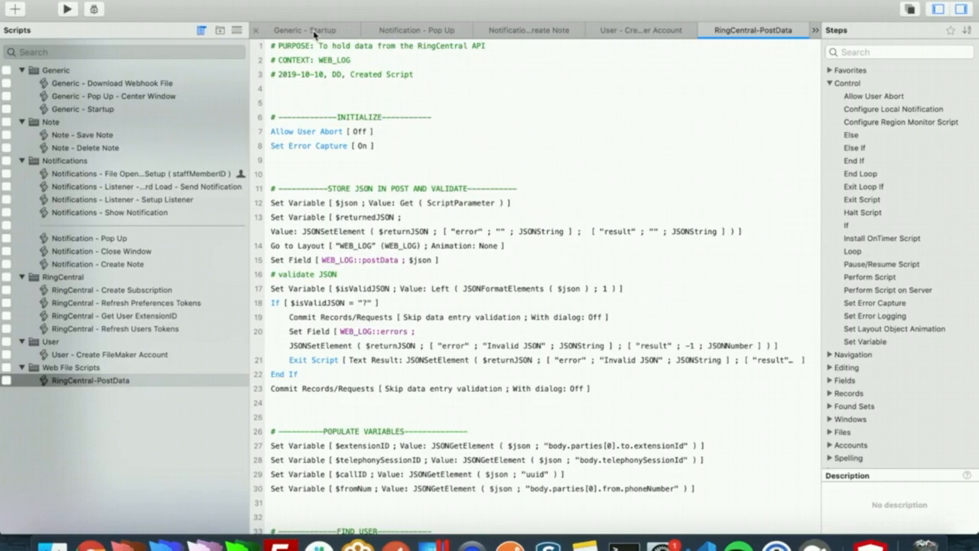
Step: Display the Generic - Startup script that sets variables, checks version and launches notifications
click(305, 30)
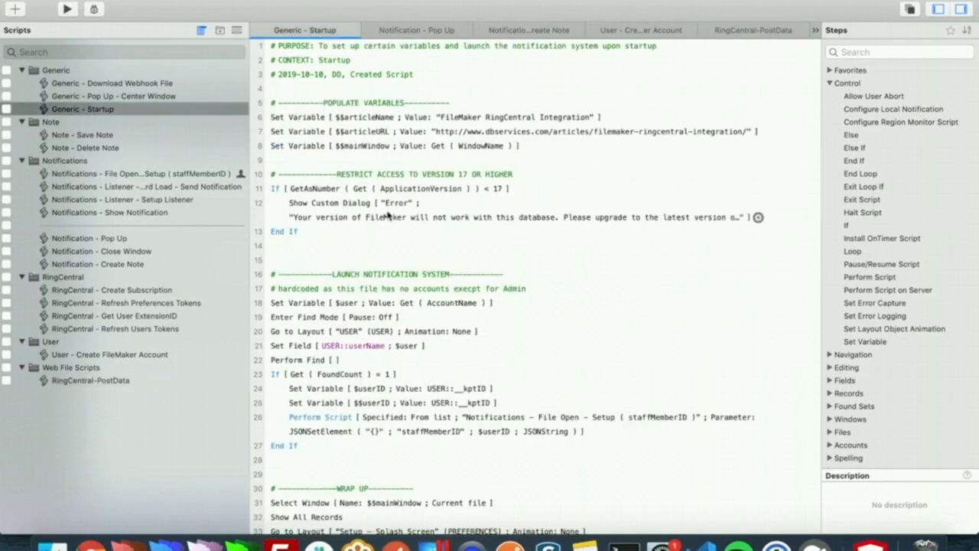
mouse_move(413, 280)
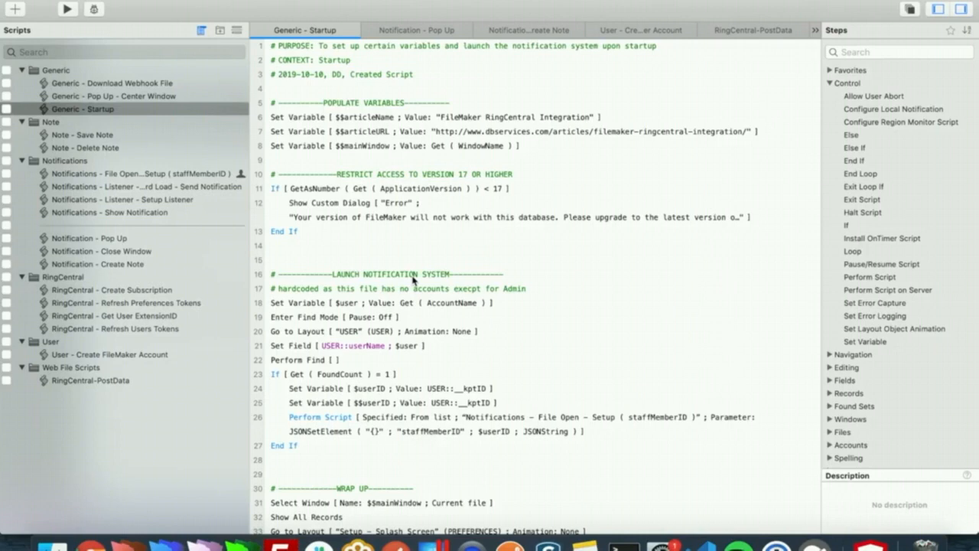
mouse_move(366, 330)
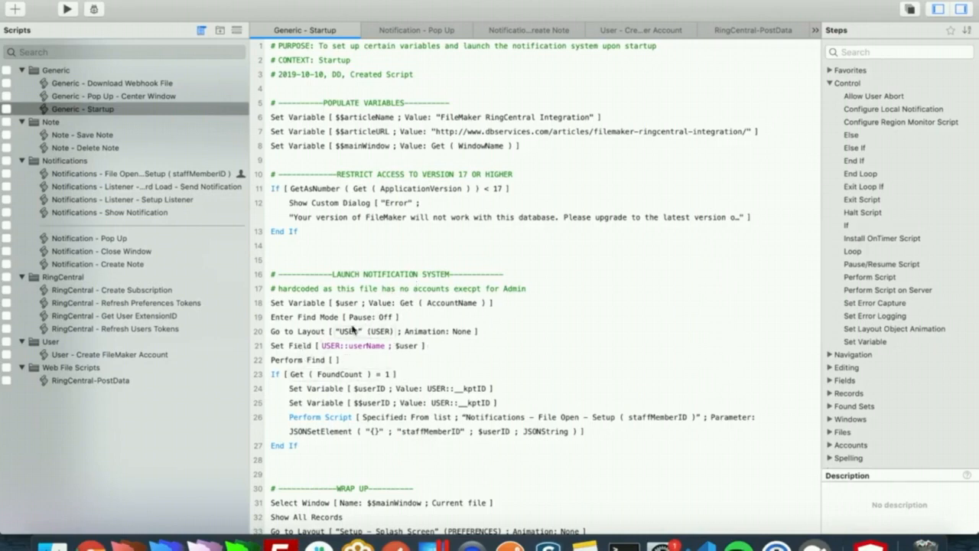
click(351, 346)
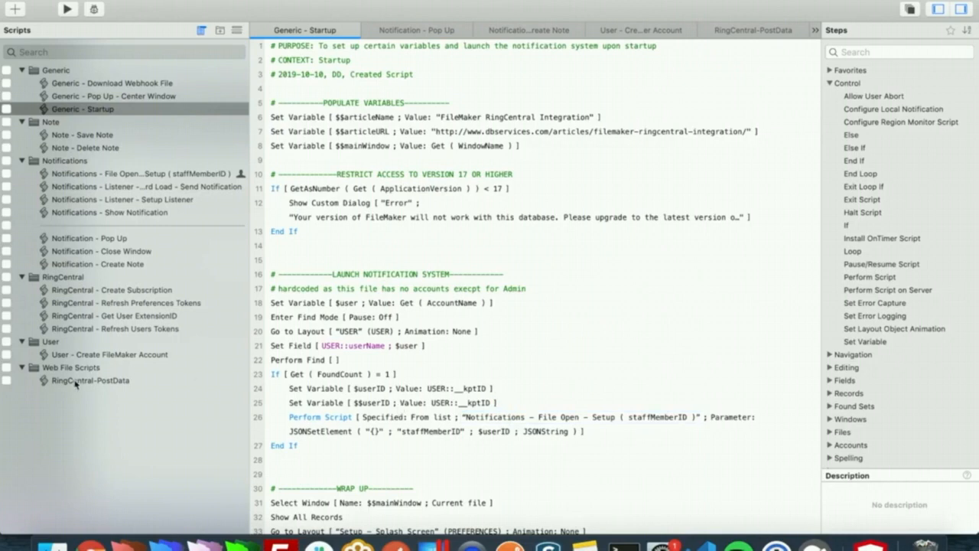
click(90, 380)
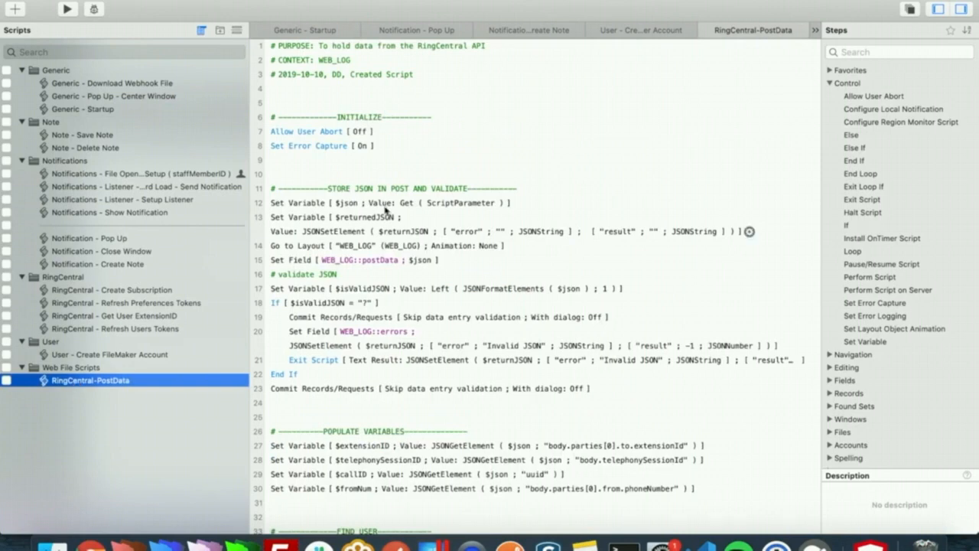
mouse_move(484, 266)
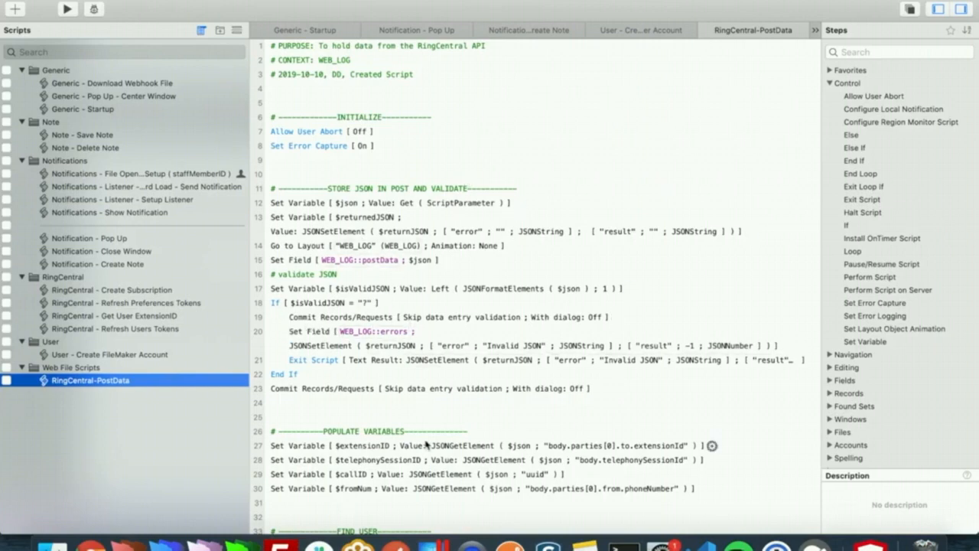
scroll(down, 3)
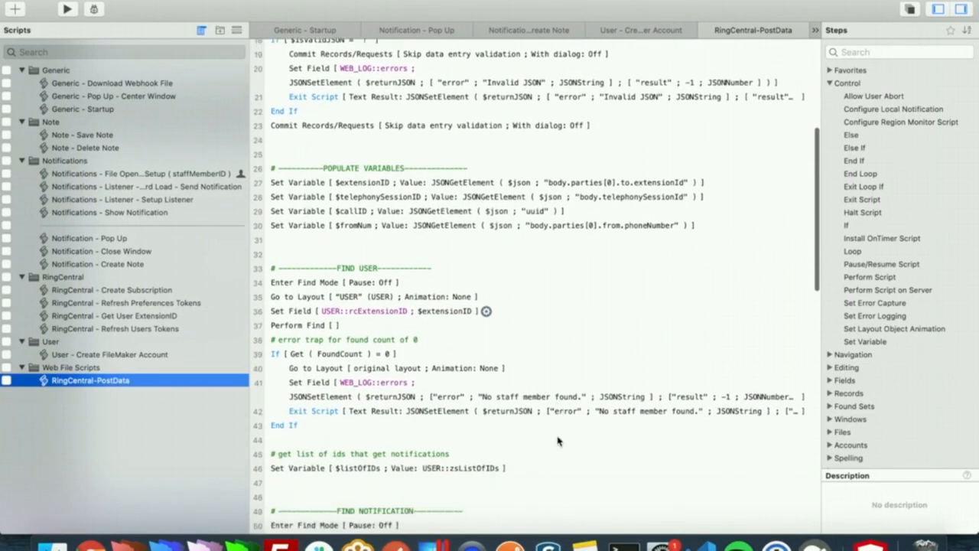
scroll(down, 3)
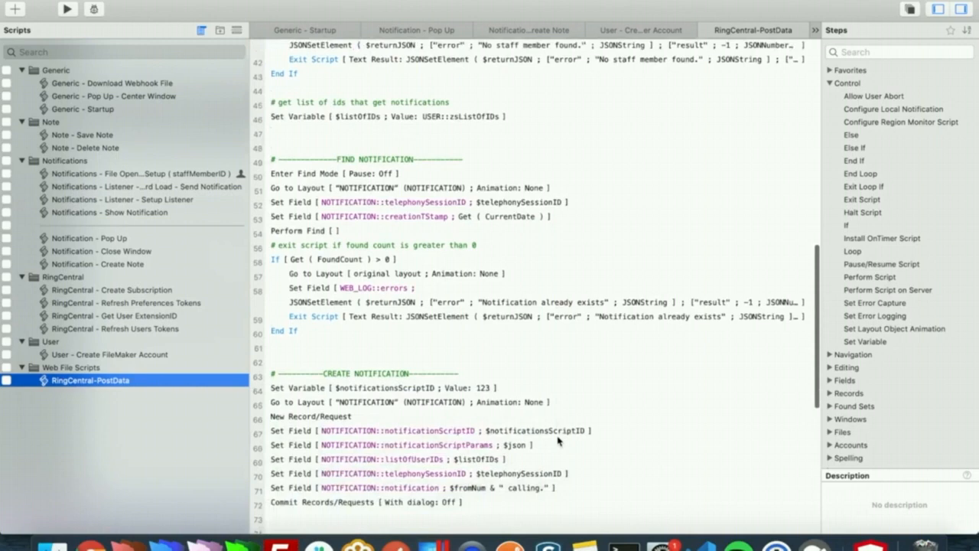
scroll(down, 3)
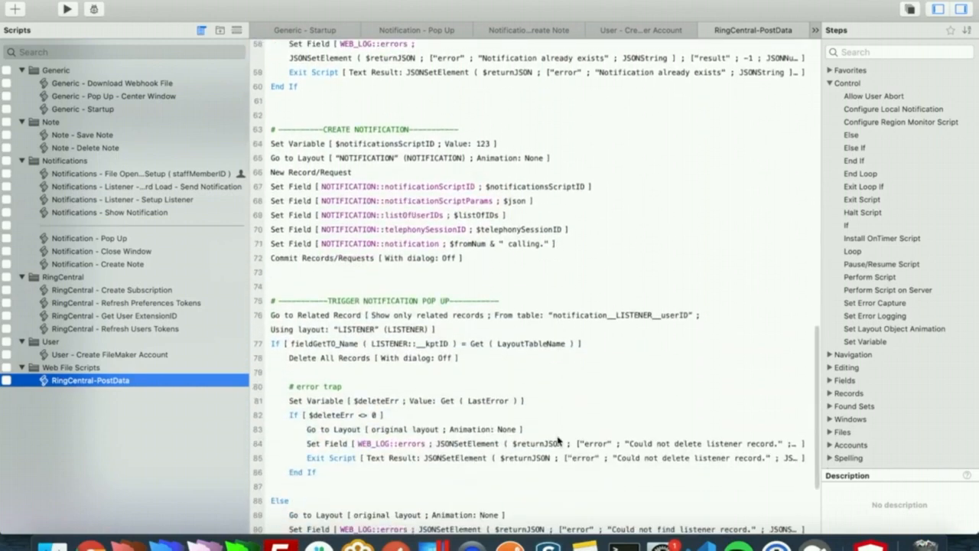
scroll(down, 3)
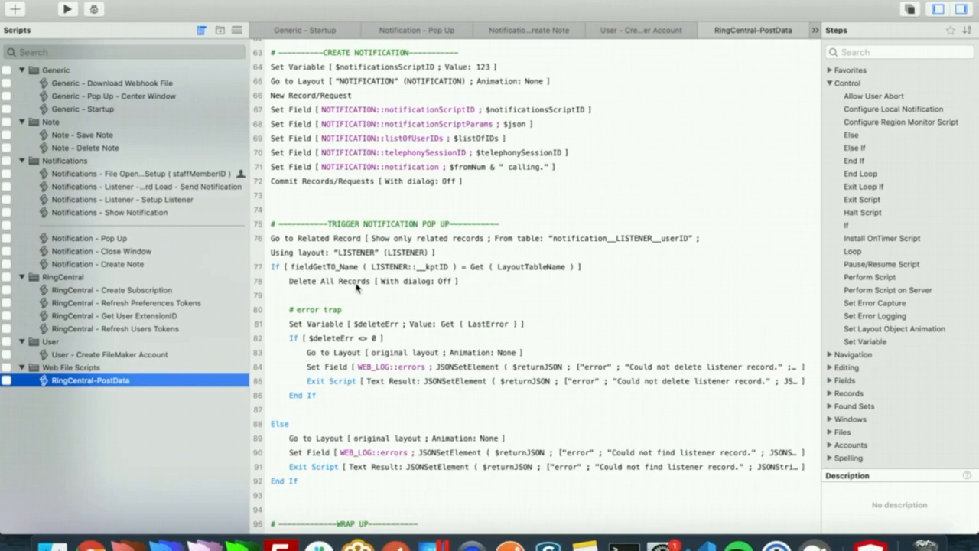
mouse_move(99, 176)
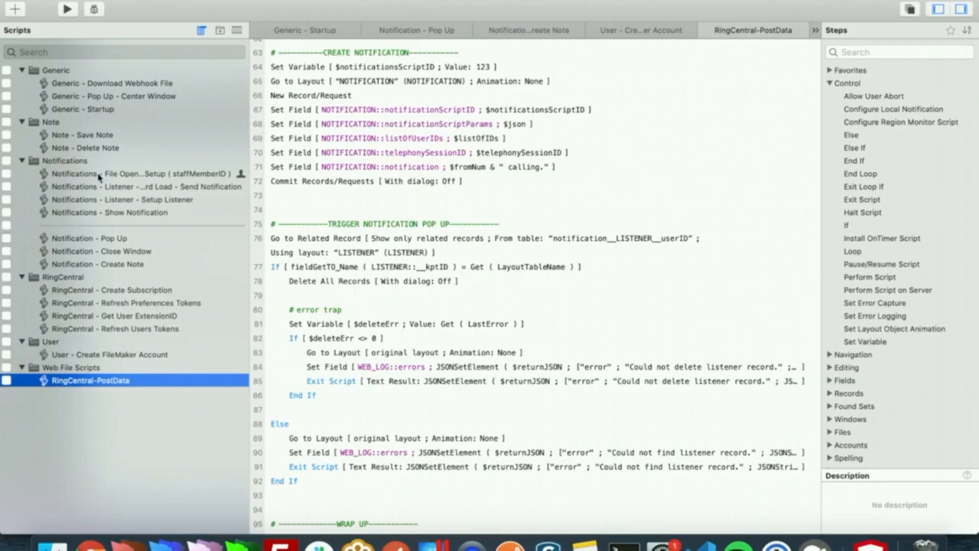
Step: Open the Notifications - Listener Record Load - Send Notification script and scroll through it
click(138, 186)
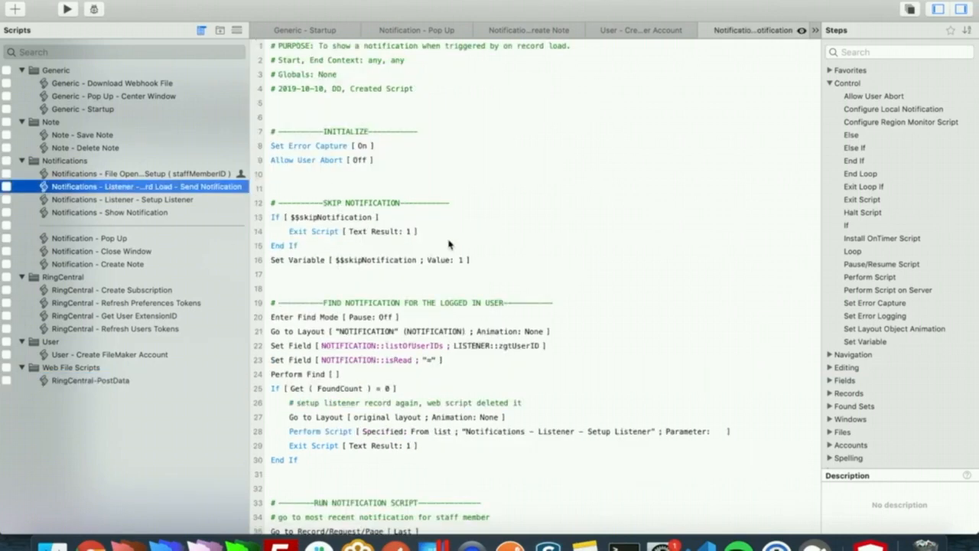
scroll(down, 3)
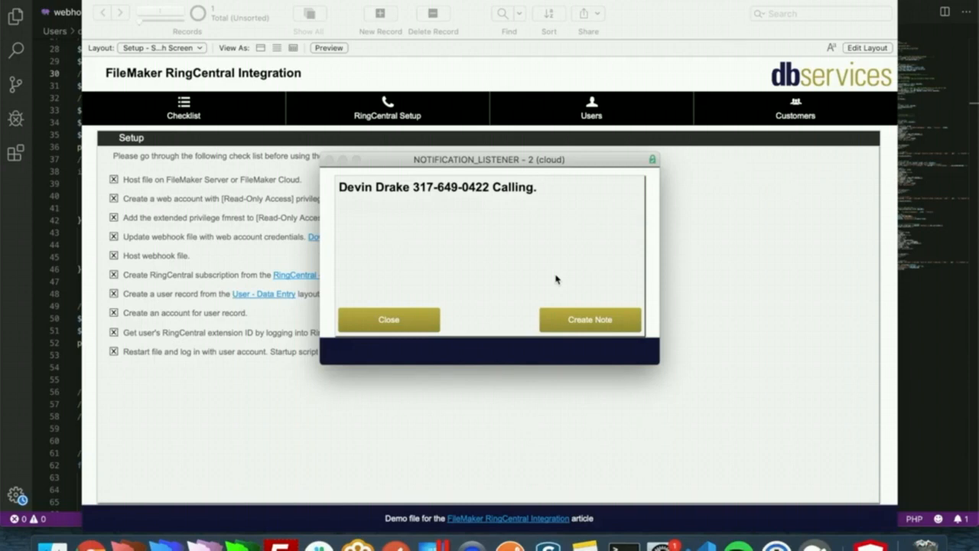
mouse_move(300, 182)
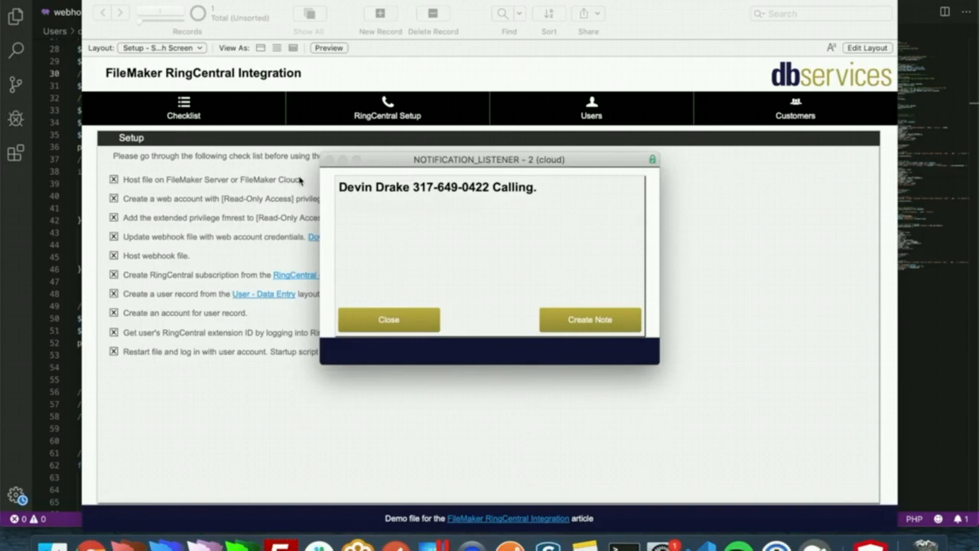
mouse_move(460, 197)
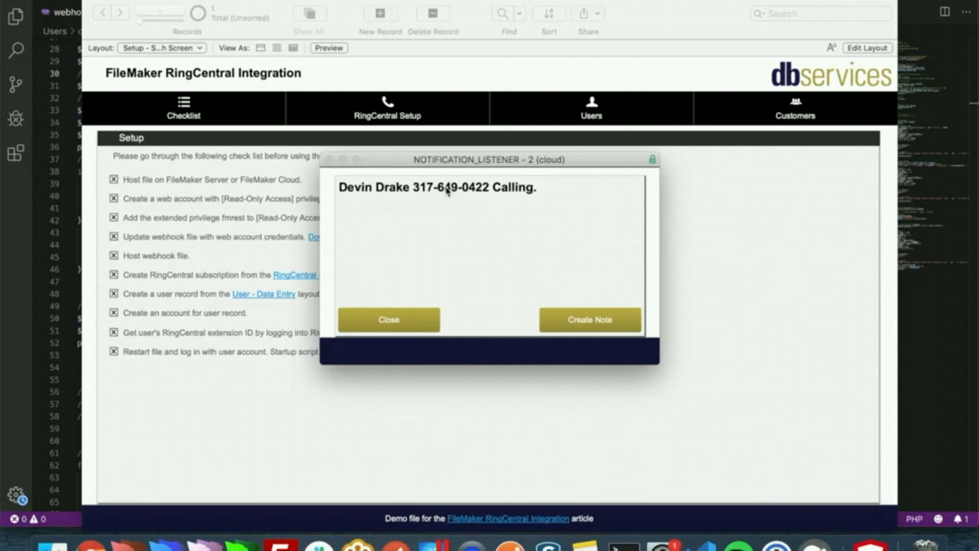
mouse_move(541, 172)
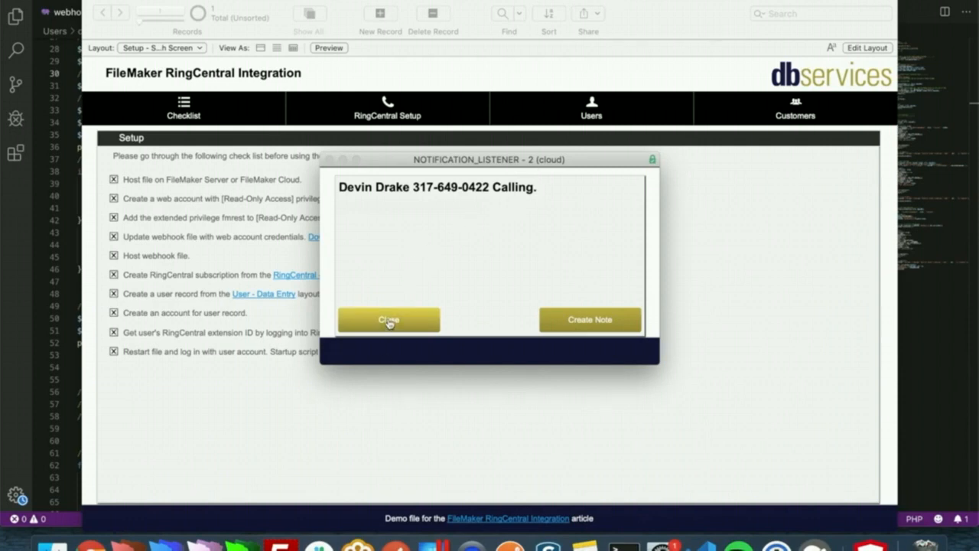
Step: Create a note from the call pop-up with the text 'EST note' and save it
click(388, 319)
text(T)
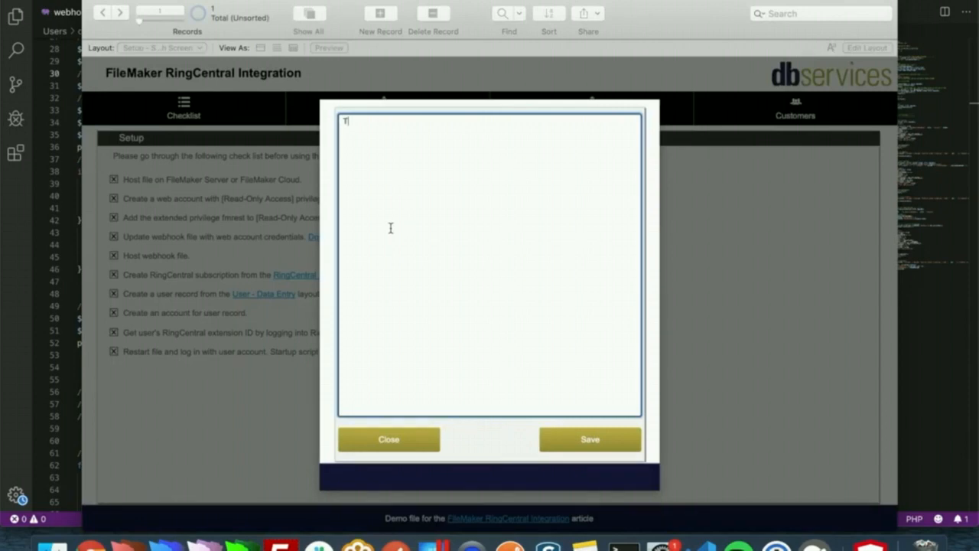
text(EST note)
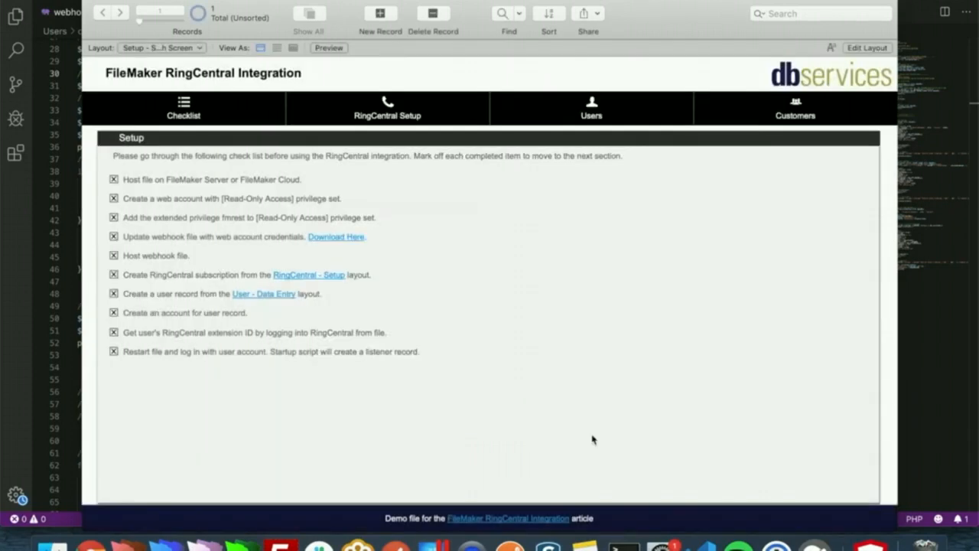
click(795, 108)
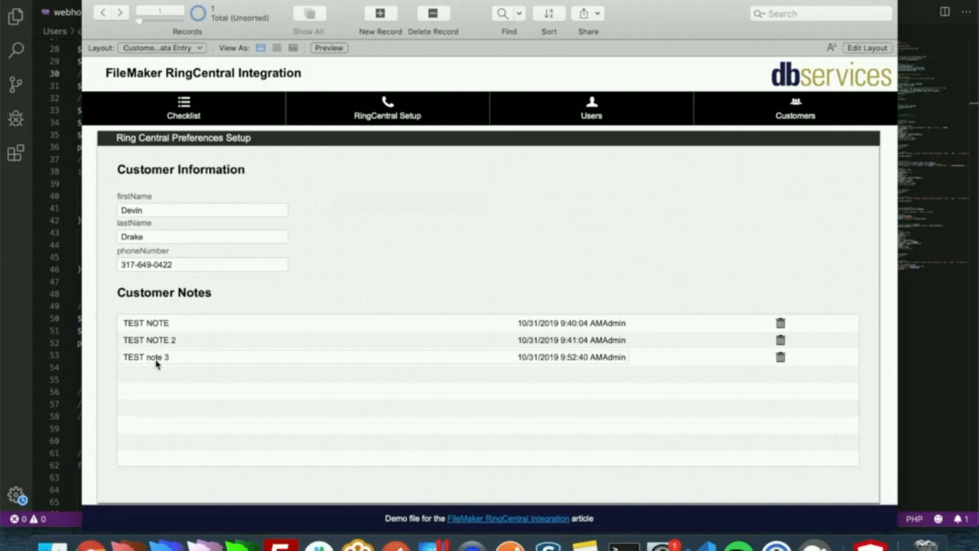
mouse_move(543, 151)
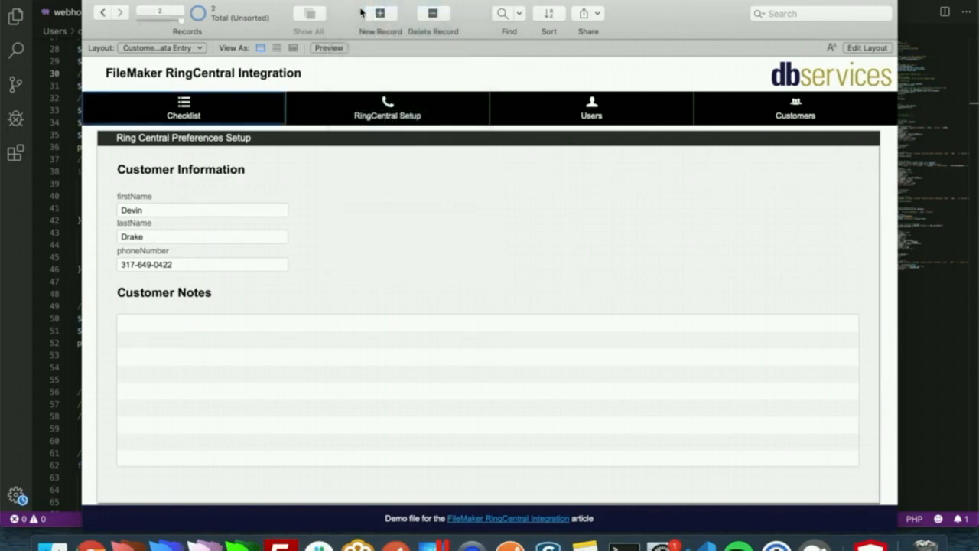
Step: Set the new customer's first name to 'Test' and return to the Setup checklist
click(201, 210)
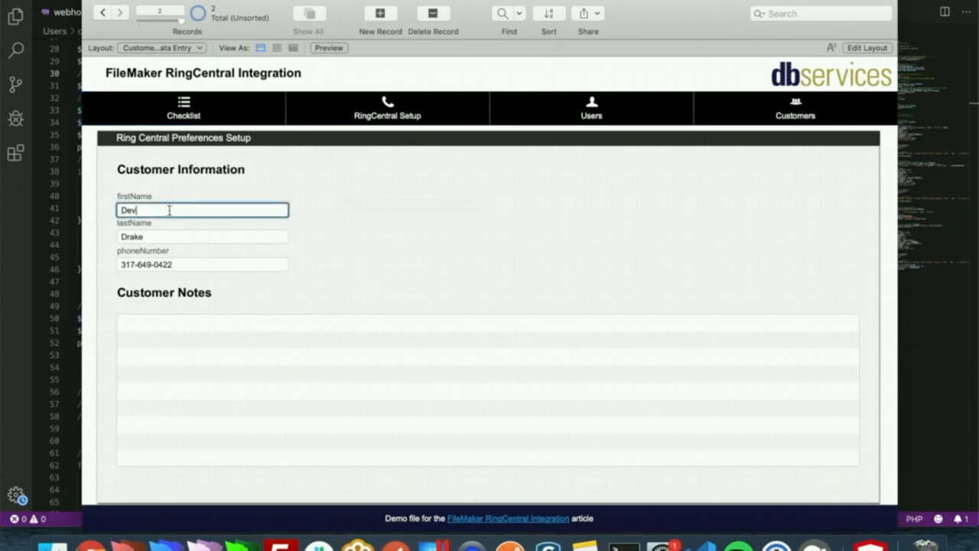
text(Test)
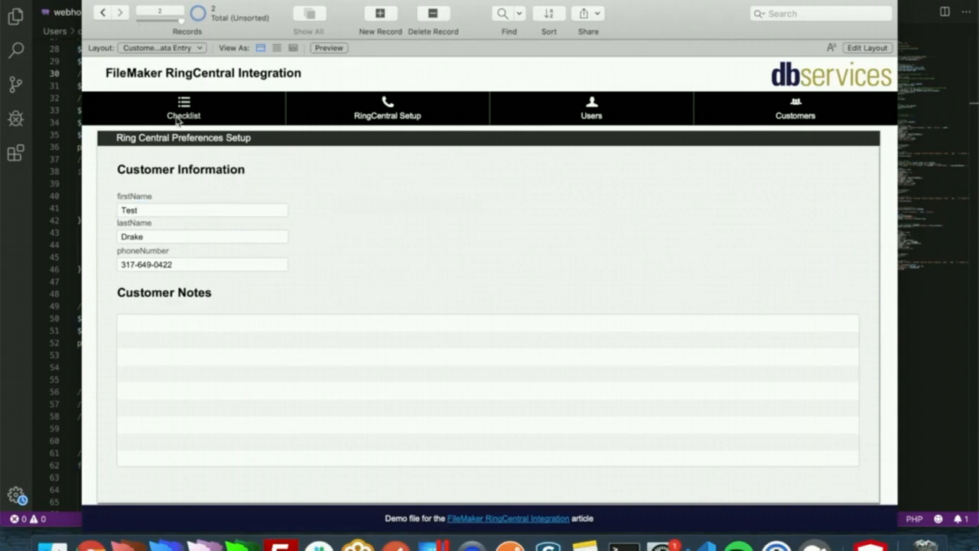
mouse_move(228, 121)
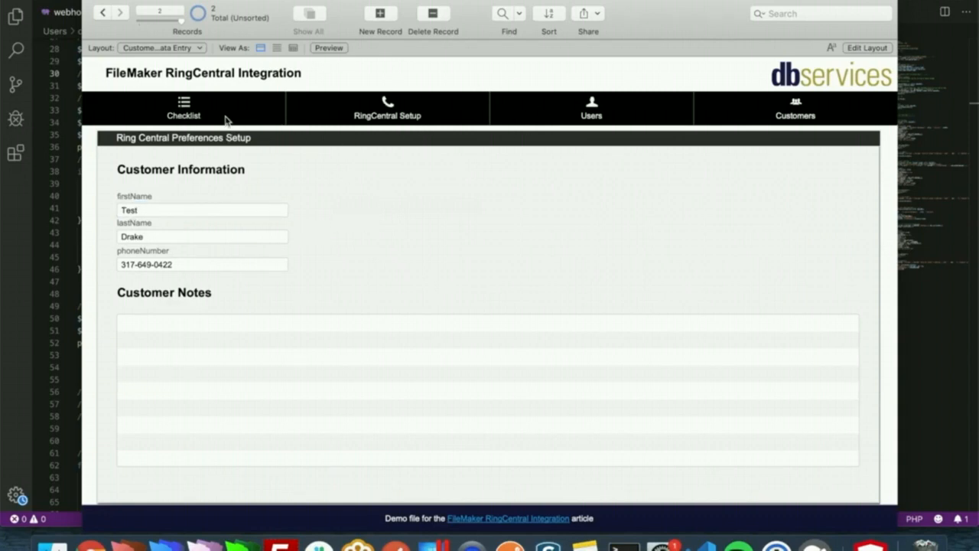
click(183, 108)
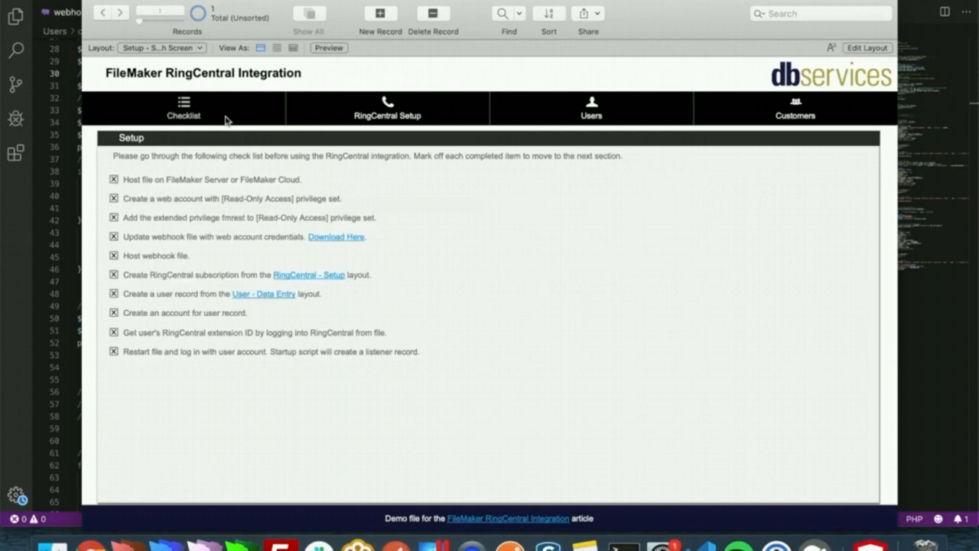
mouse_move(466, 120)
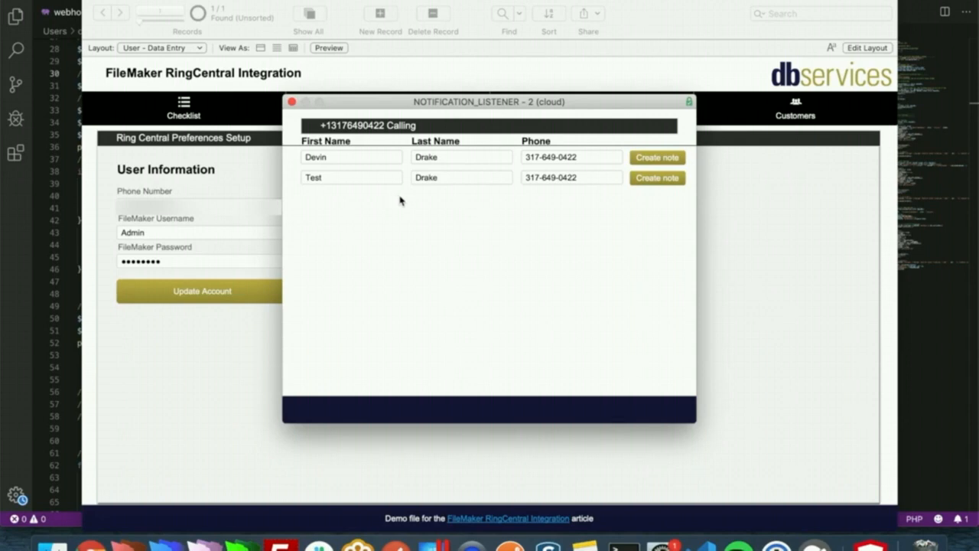
mouse_move(436, 201)
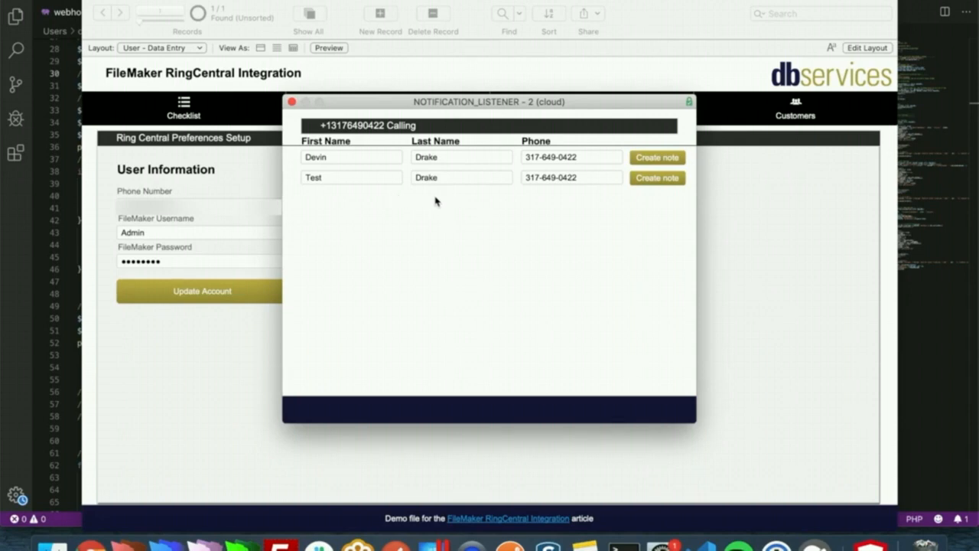
mouse_move(439, 201)
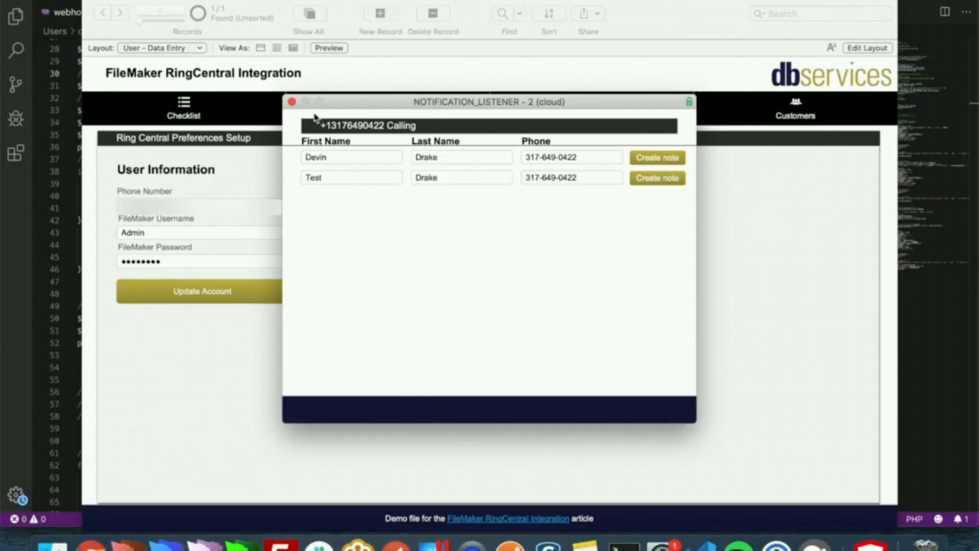
mouse_move(654, 218)
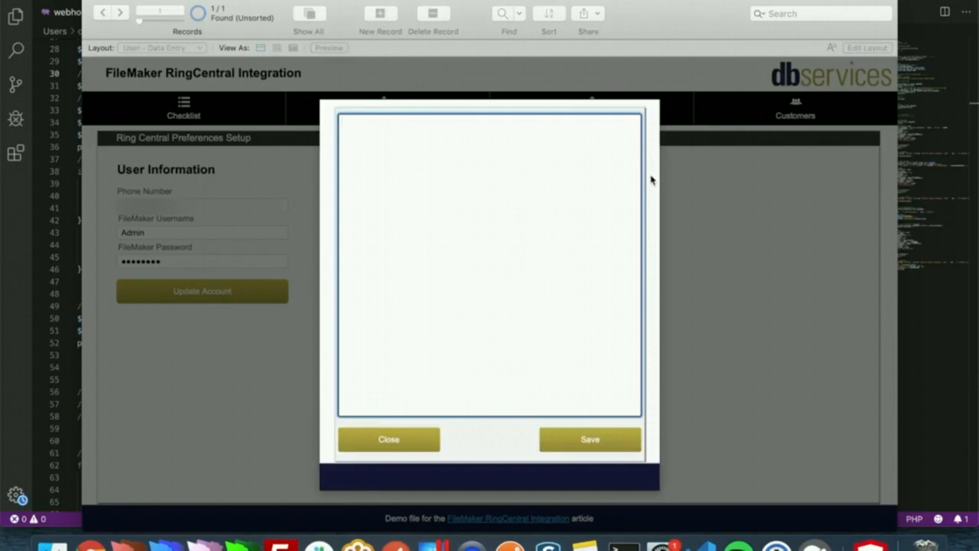
Step: Type the test note for the Test Drake customer in the call pop-up
text(Test No)
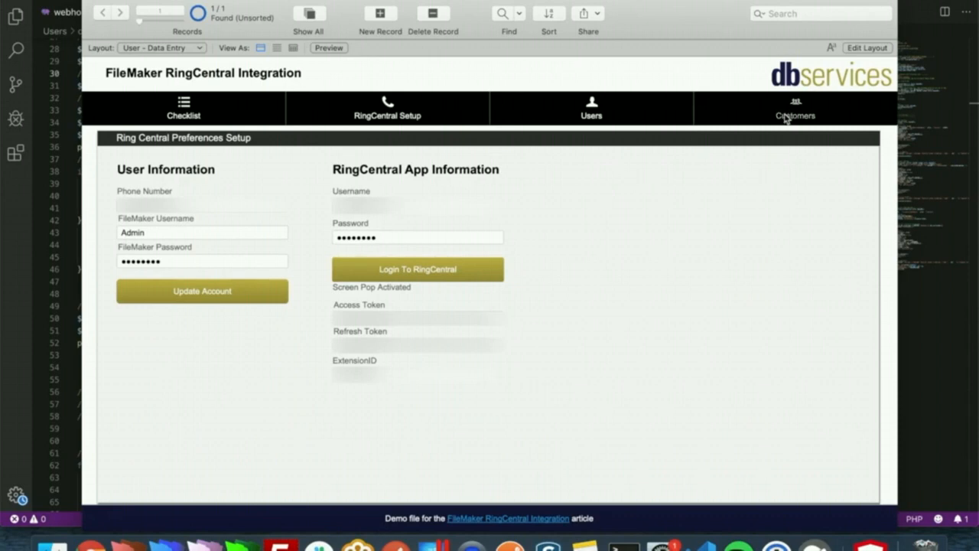
Step: View the Test Drake record's saved test note, then return to the Setup checklist
click(794, 108)
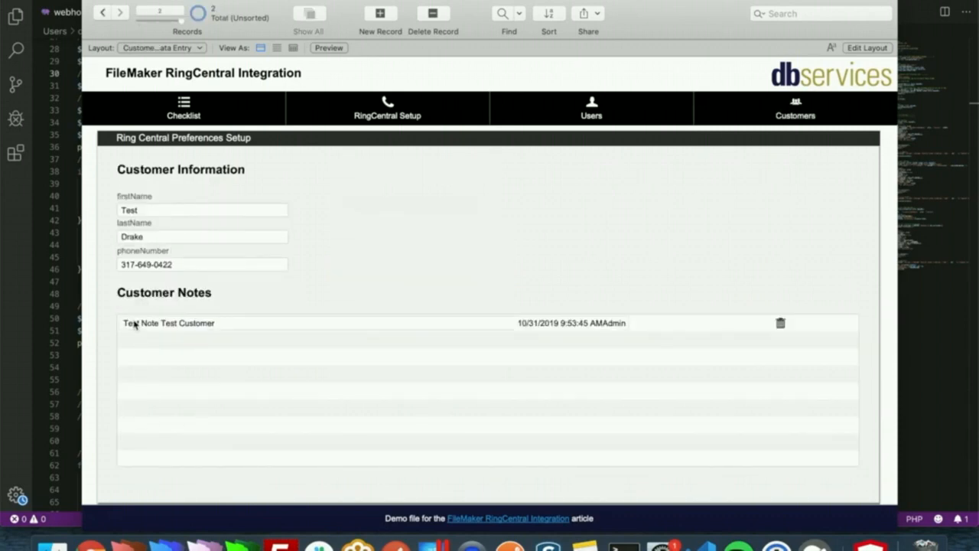
mouse_move(444, 205)
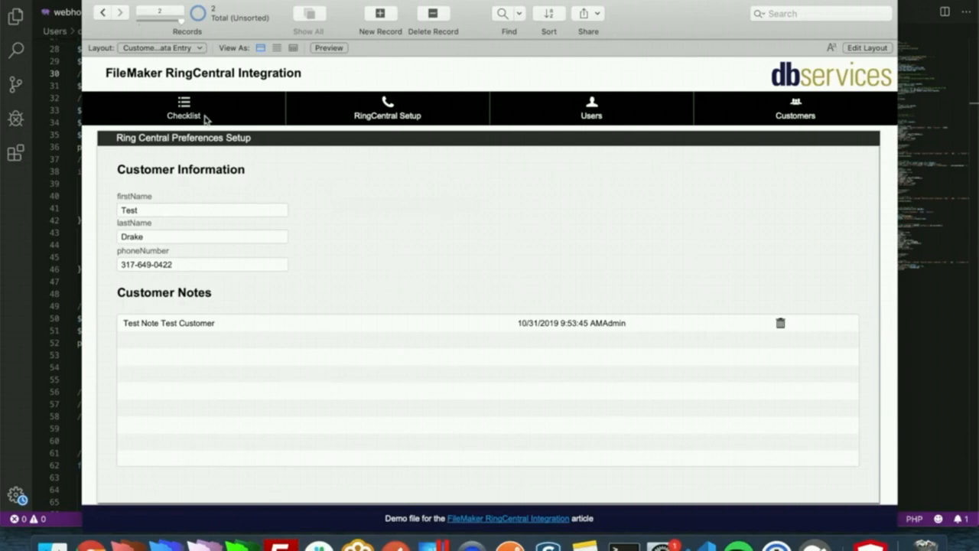
click(183, 108)
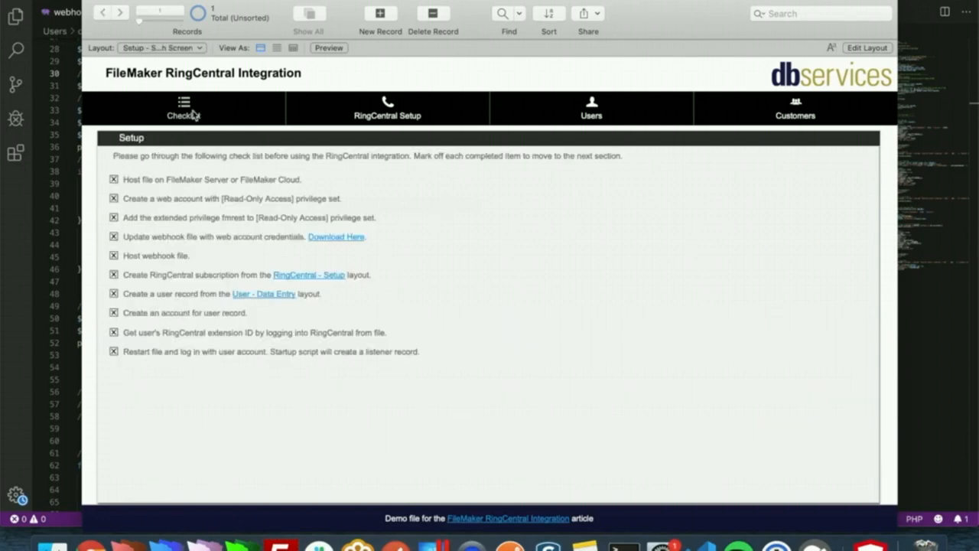